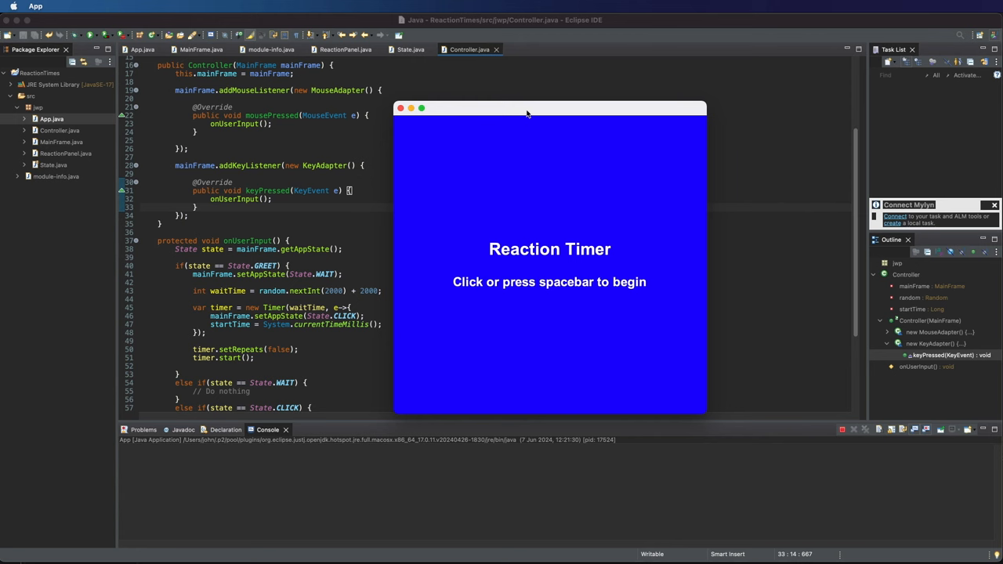
Move the Reaction Timer window left and click it twice to try the reaction test.
left_click_drag(548, 108, 517, 90)
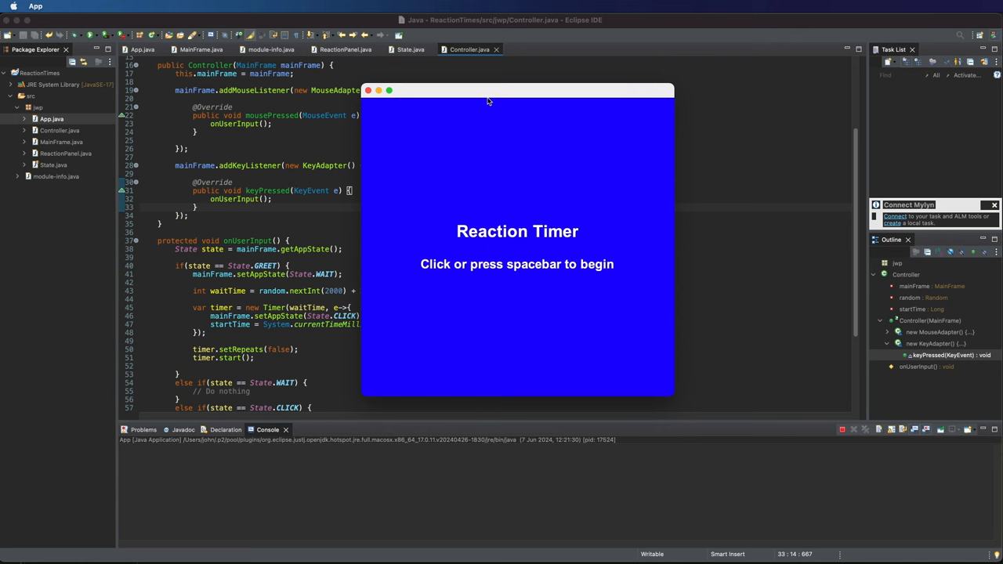
mouse_move(471, 95)
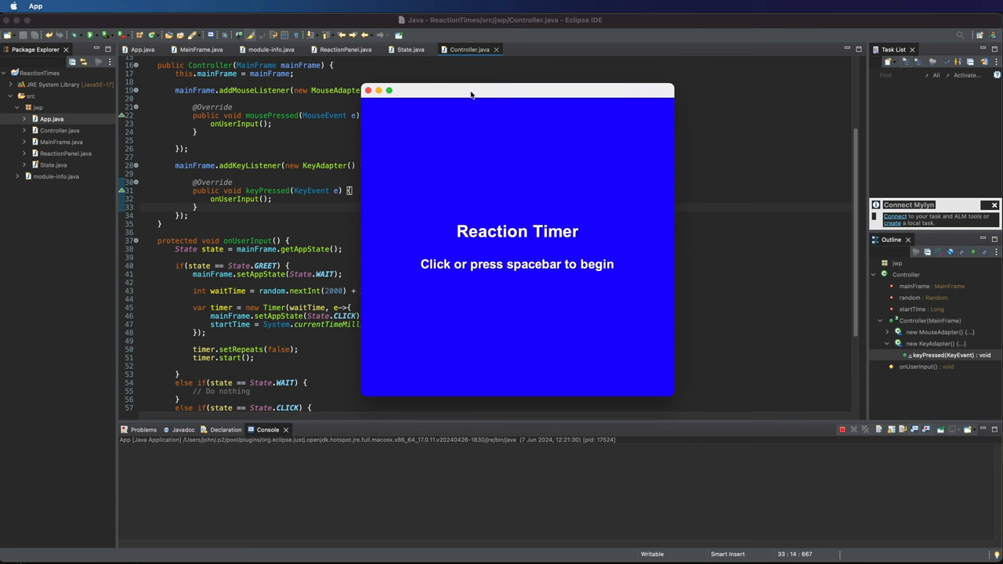
mouse_move(501, 235)
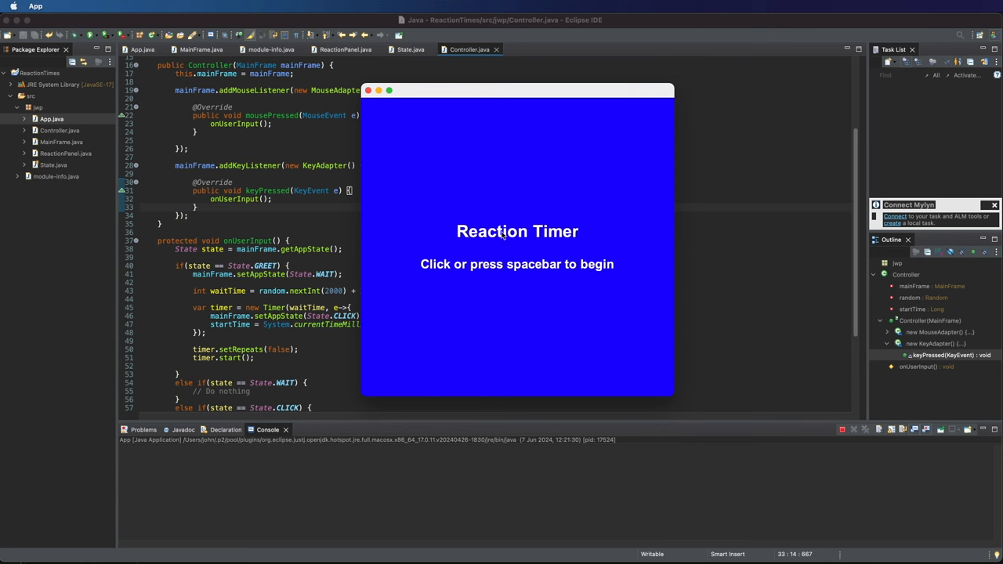
left_click(517, 235)
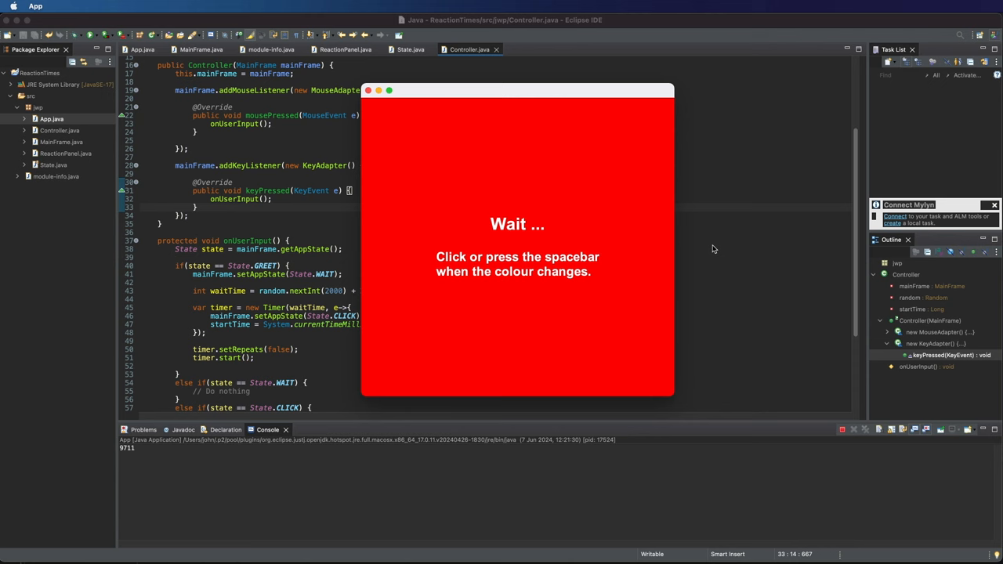
left_click(517, 235)
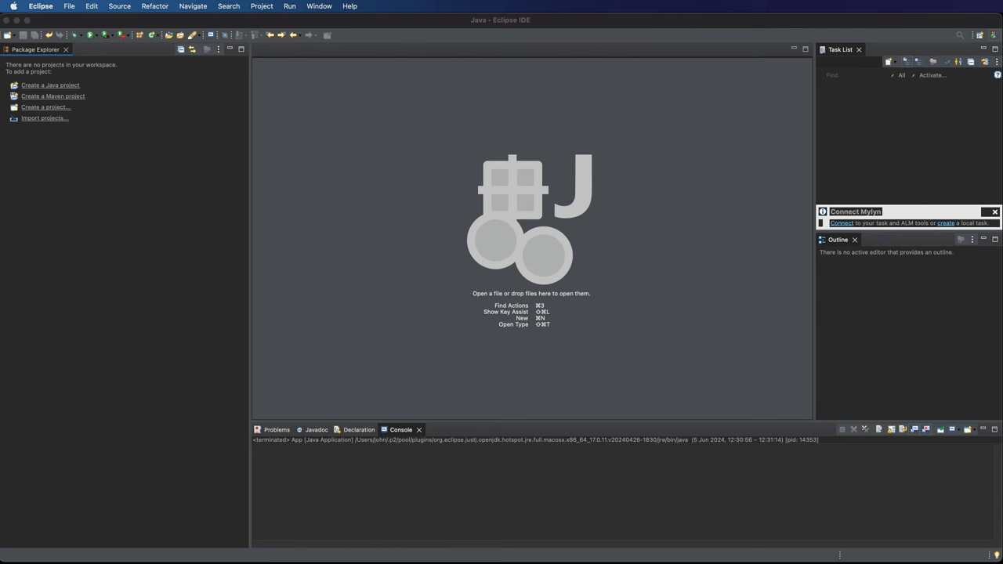
mouse_move(556, 481)
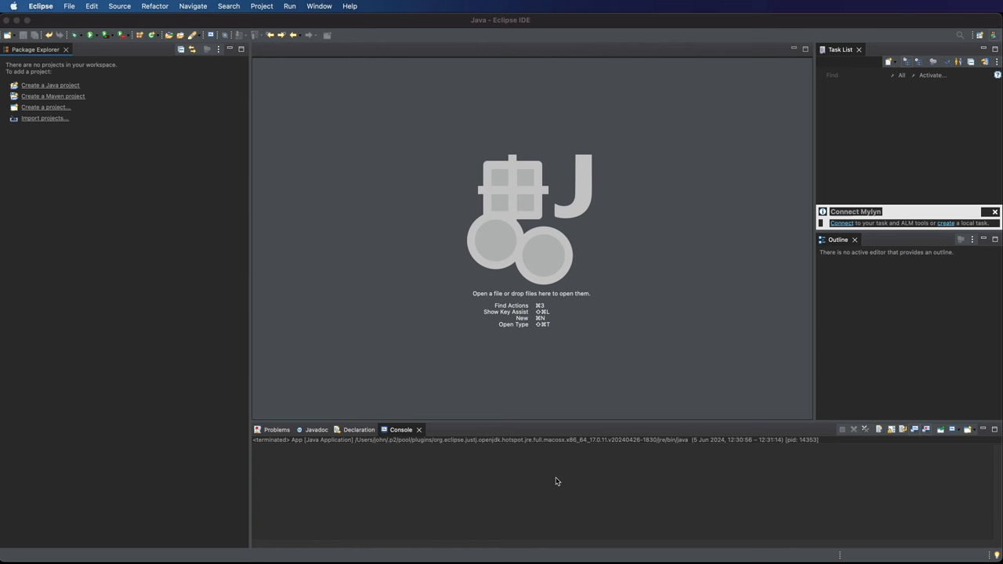
mouse_move(222, 306)
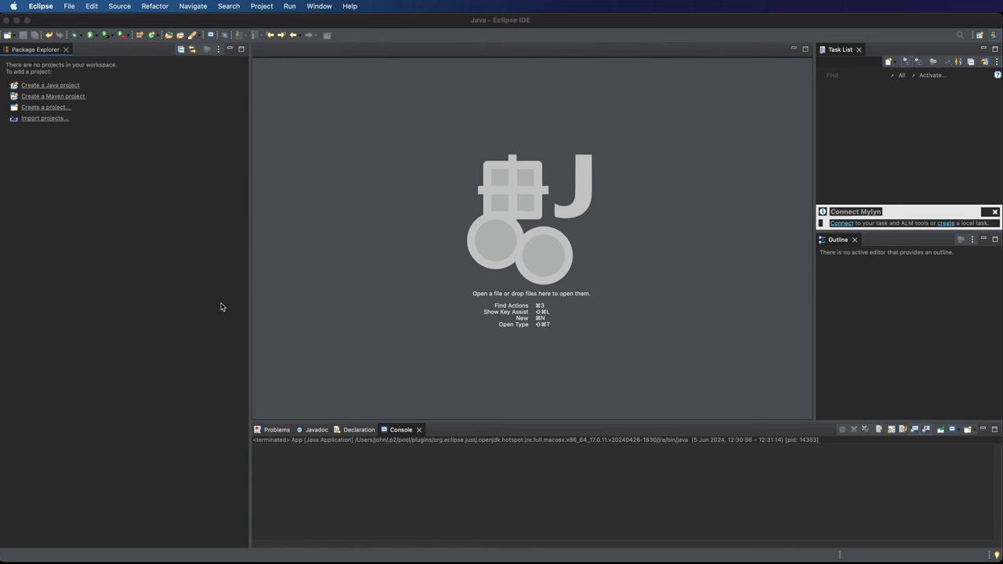
Start a new Java project named ReactionTimes, keeping module-info.java creation.
left_click(69, 7)
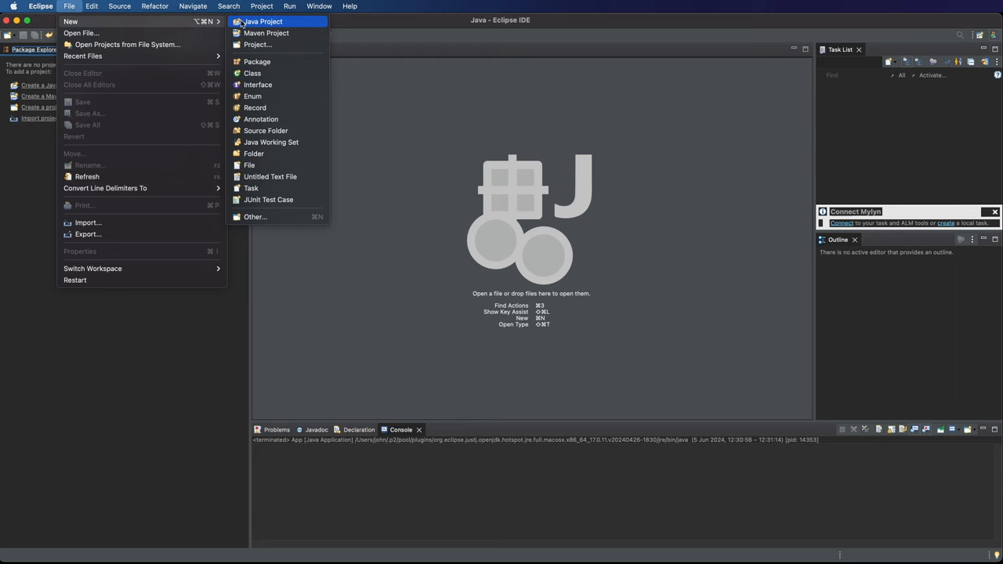
left_click(262, 21)
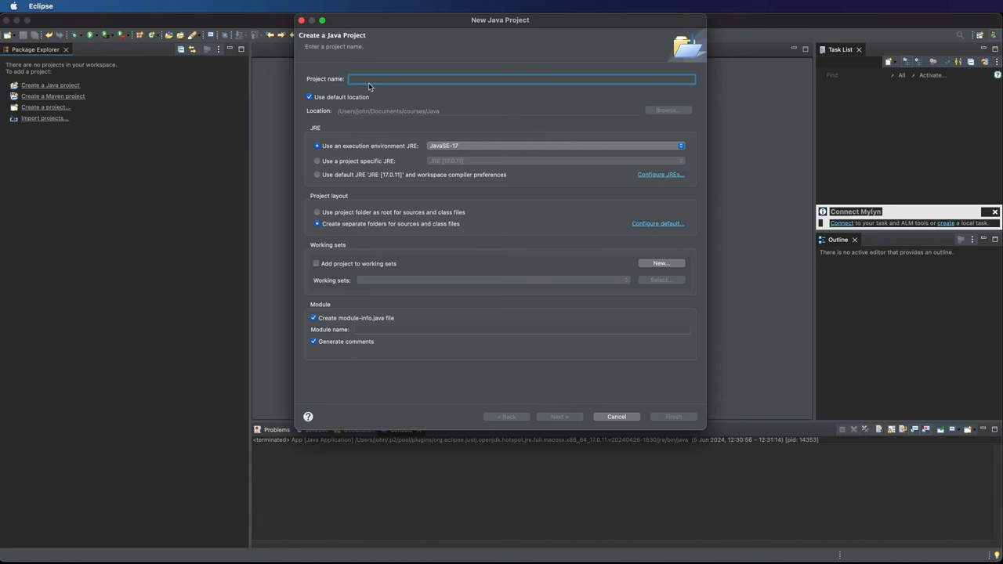
type("ReactionT")
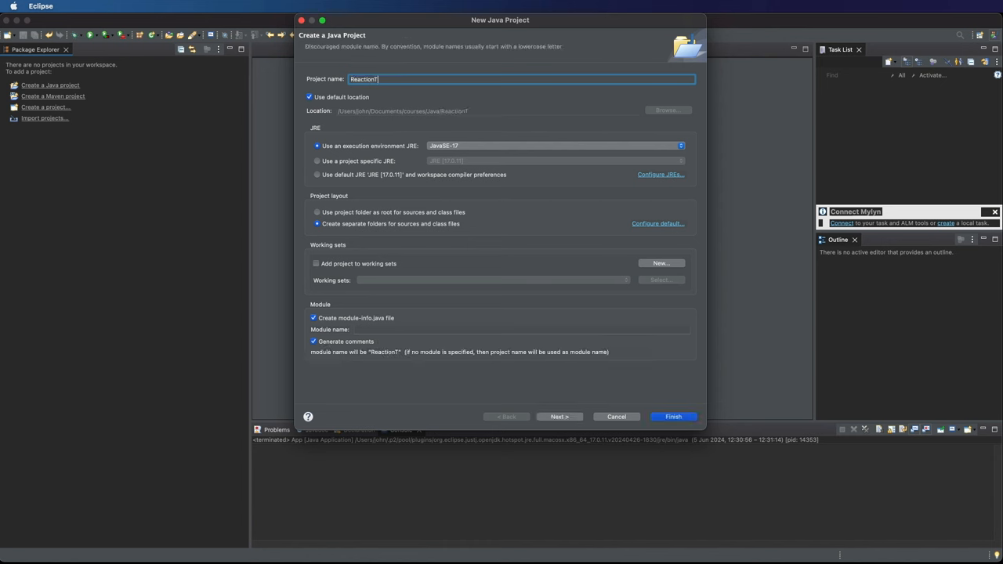
type("imes")
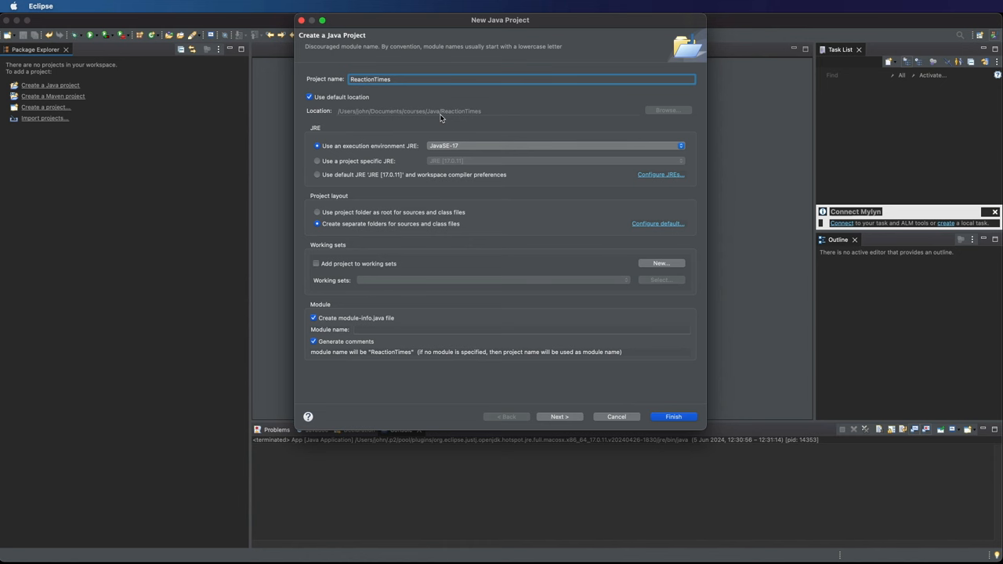
mouse_move(326, 323)
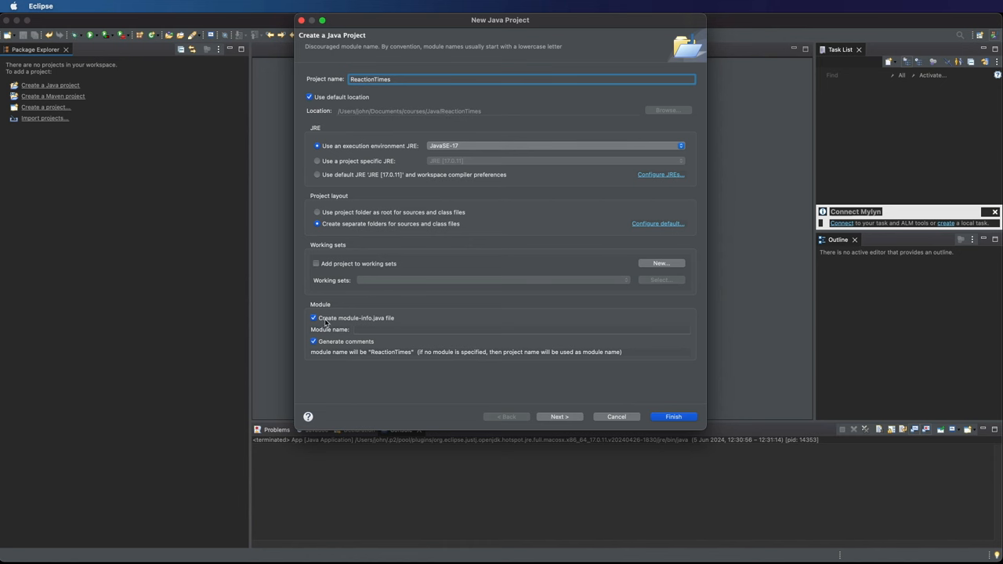
mouse_move(389, 321)
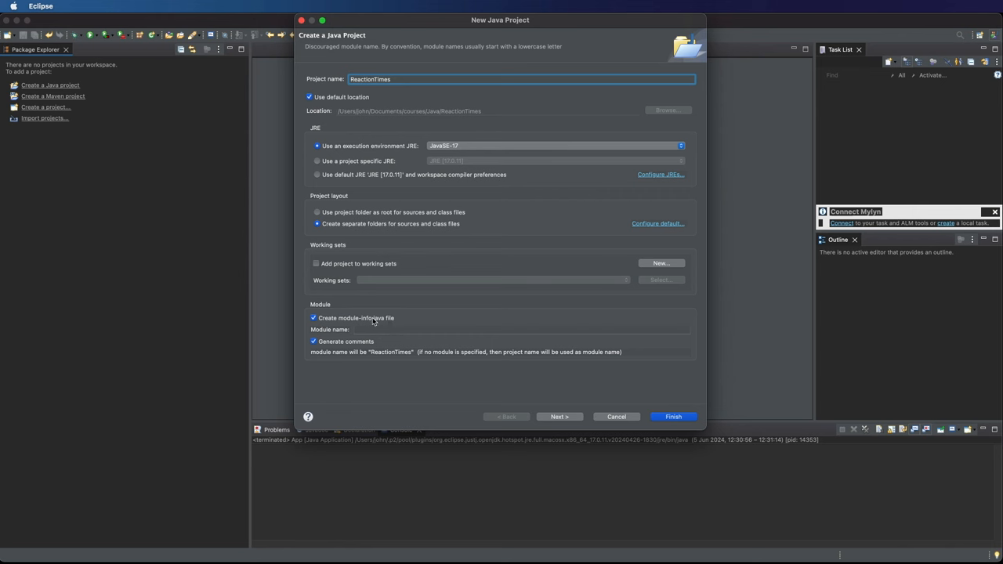
mouse_move(449, 344)
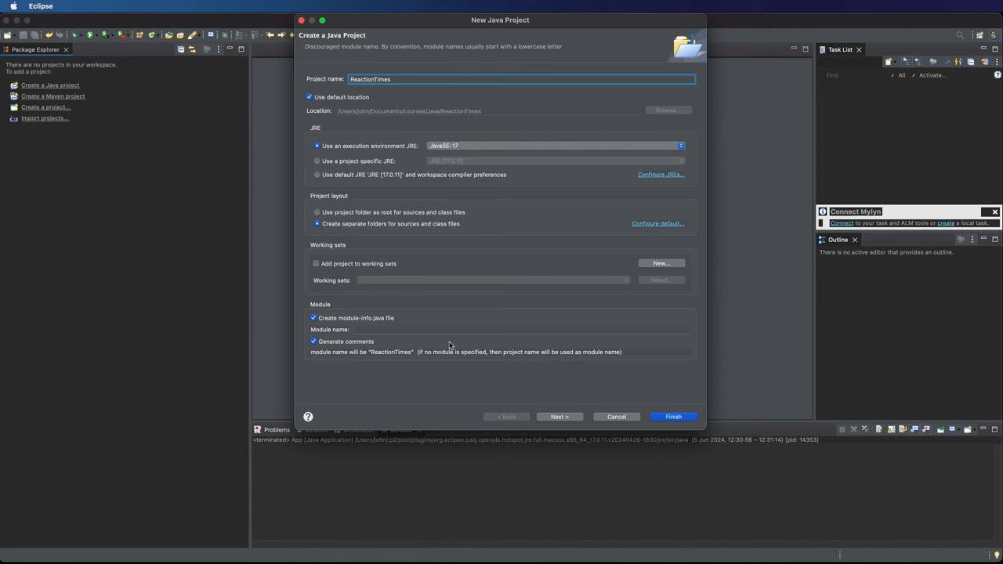
mouse_move(673, 415)
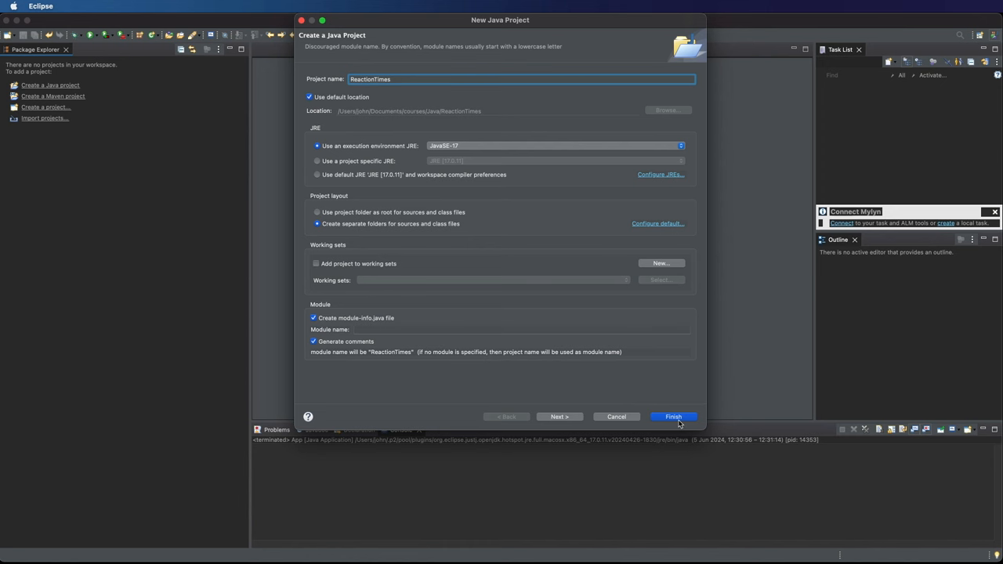
mouse_move(668, 417)
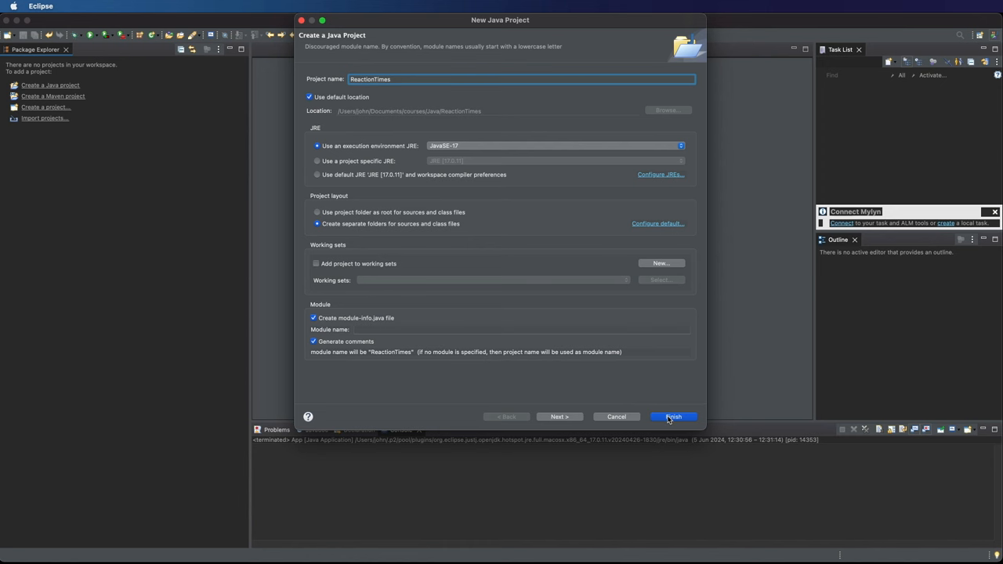
Finish the ReactionTimes project and add class App in package jwp with a main stub.
left_click(672, 416)
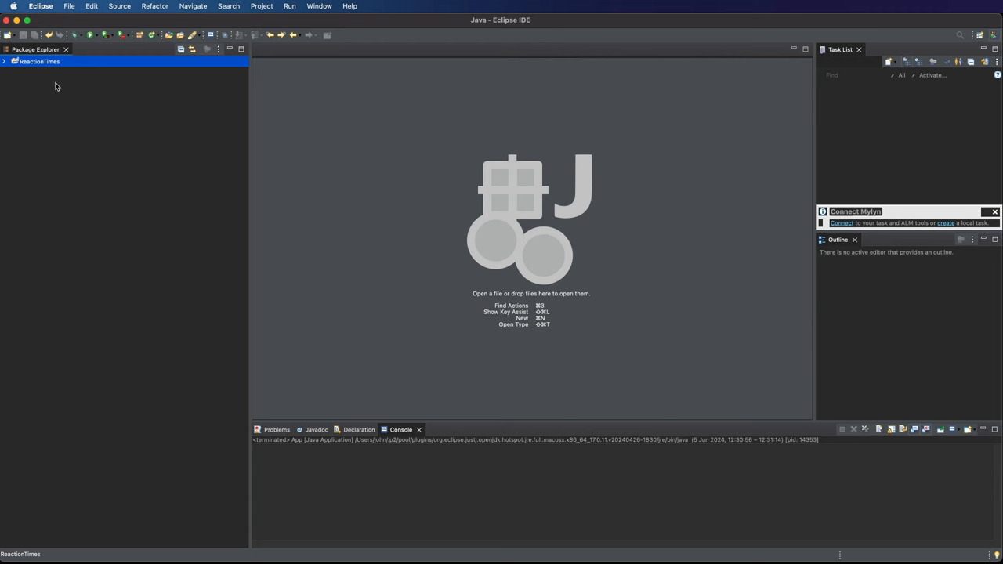
right_click(40, 61)
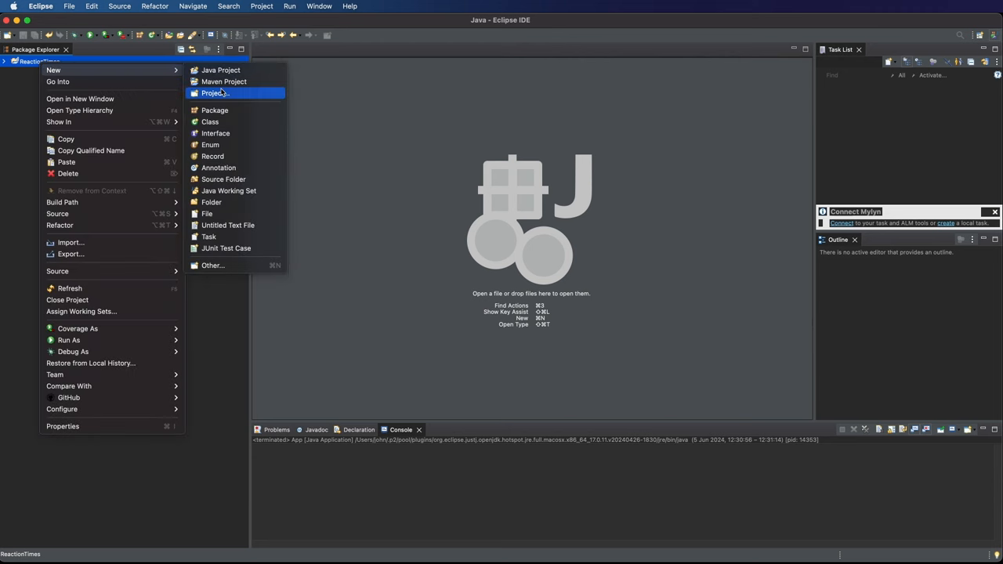
left_click(210, 121)
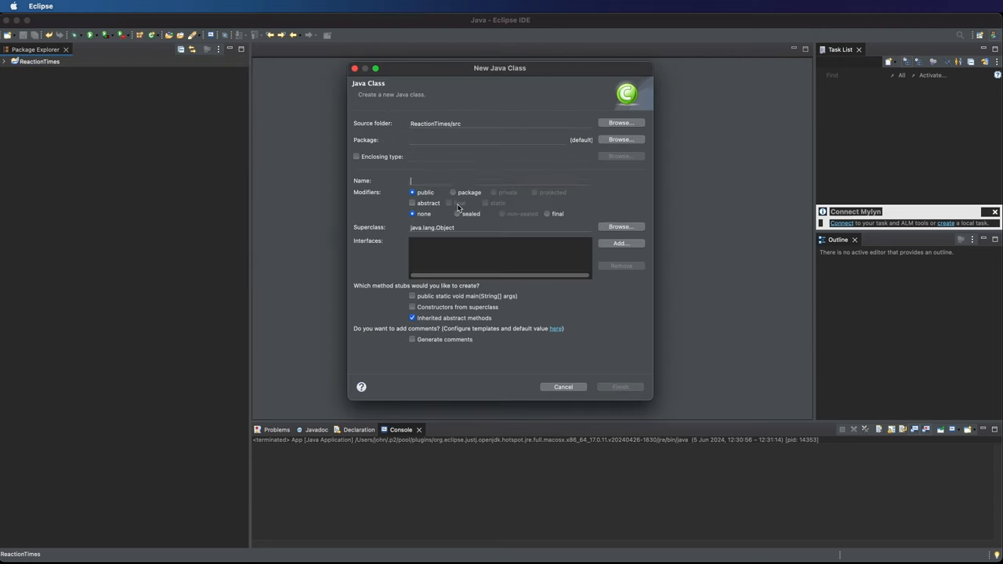
left_click(500, 180)
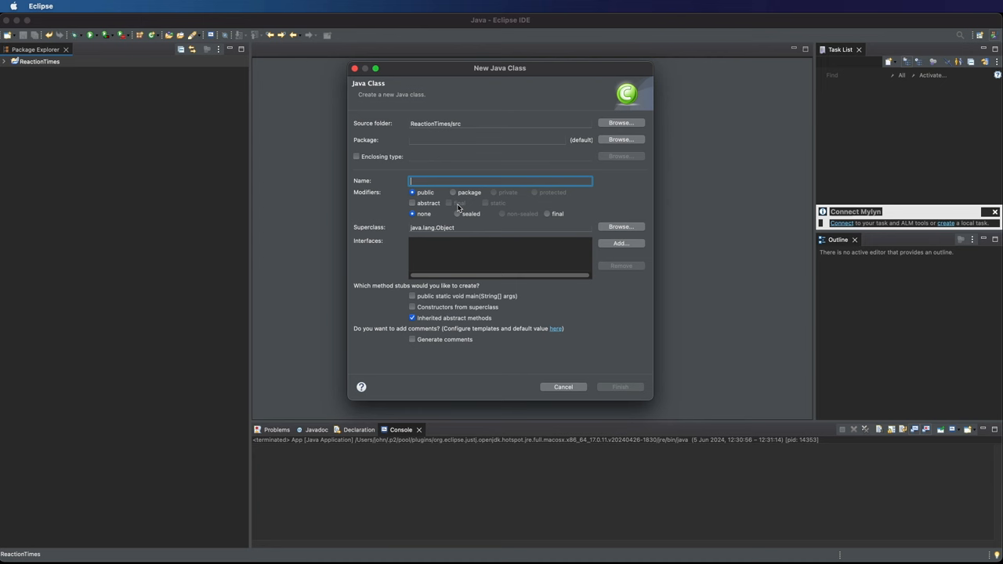
type("App")
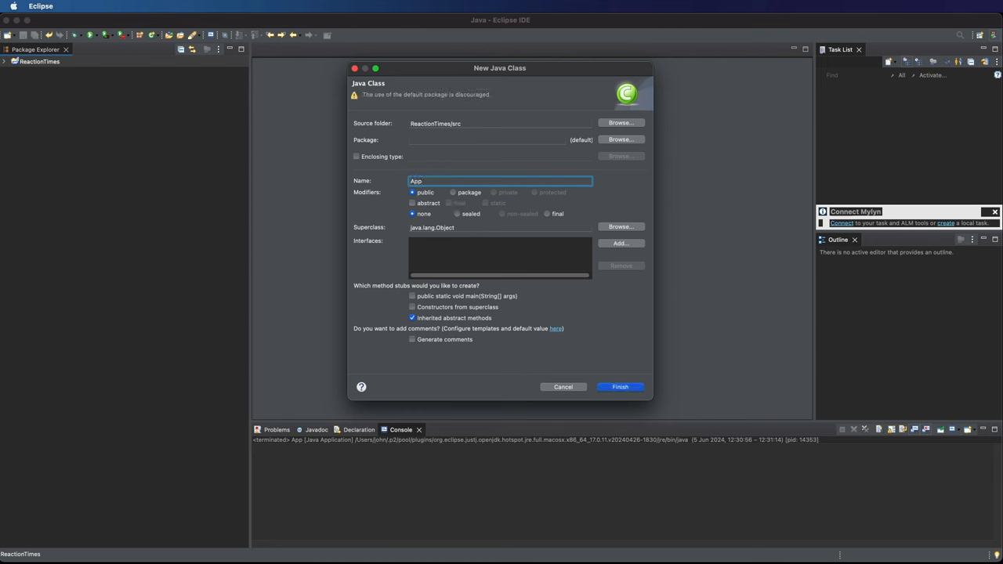
left_click(485, 140)
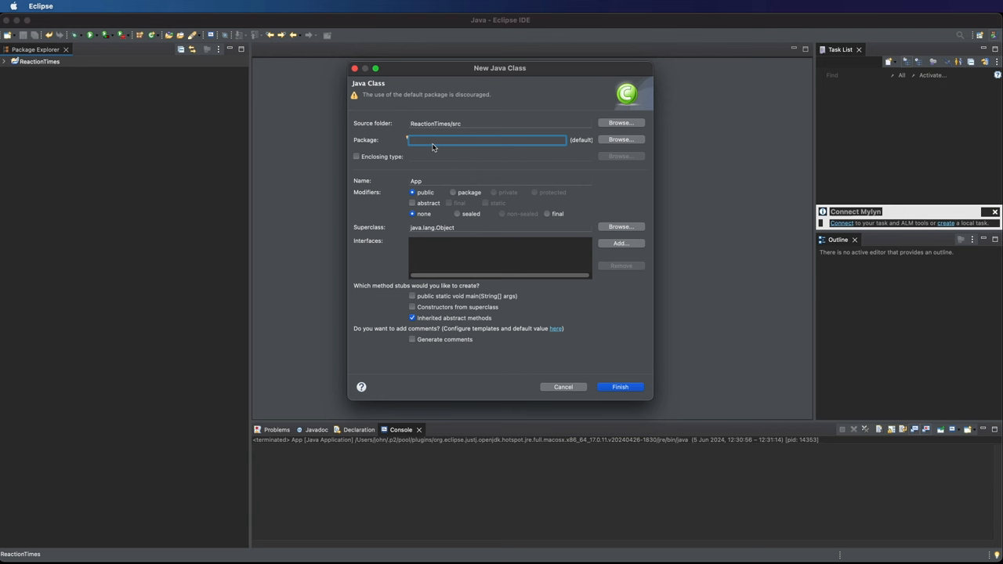
type("jwp")
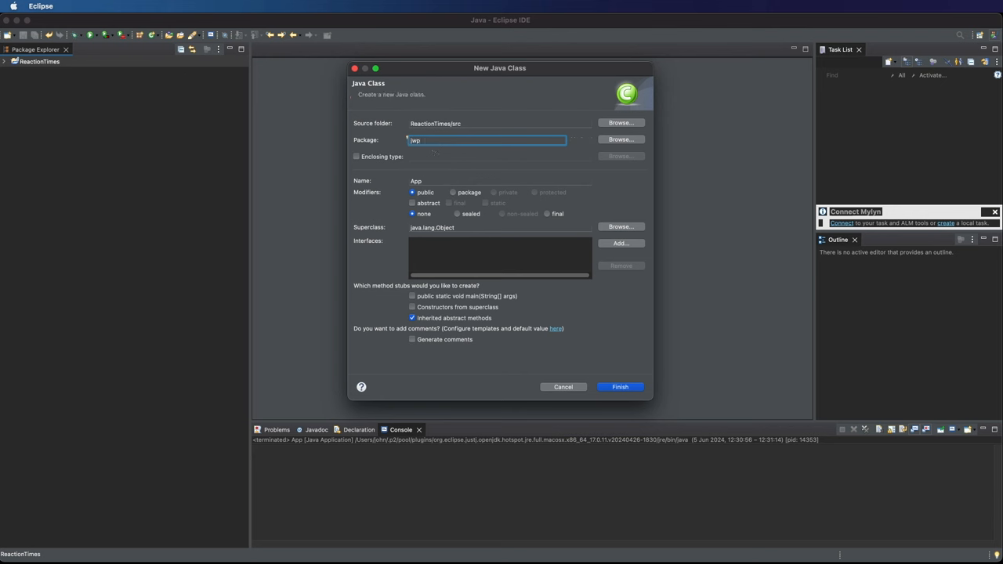
left_click(412, 296)
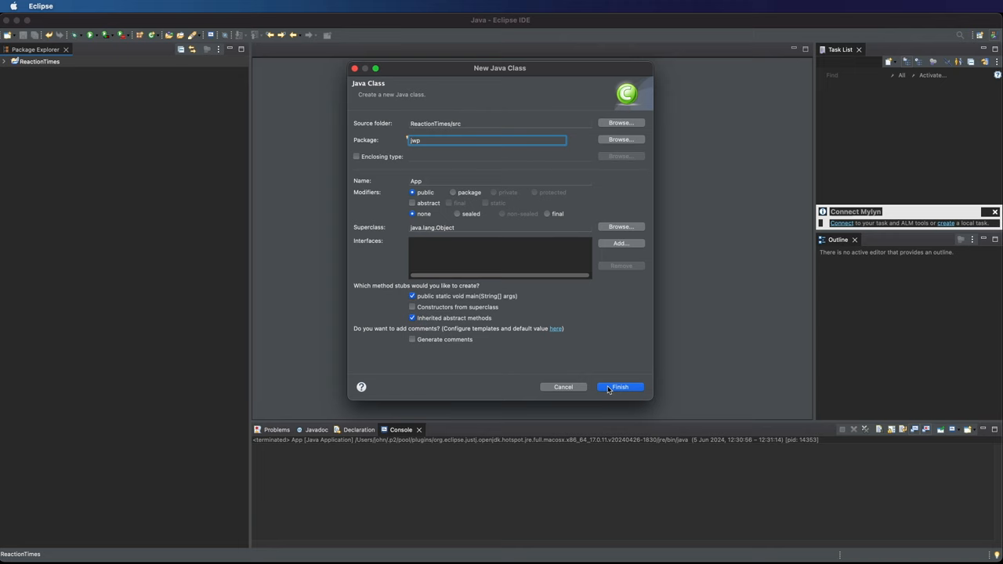
left_click(619, 386)
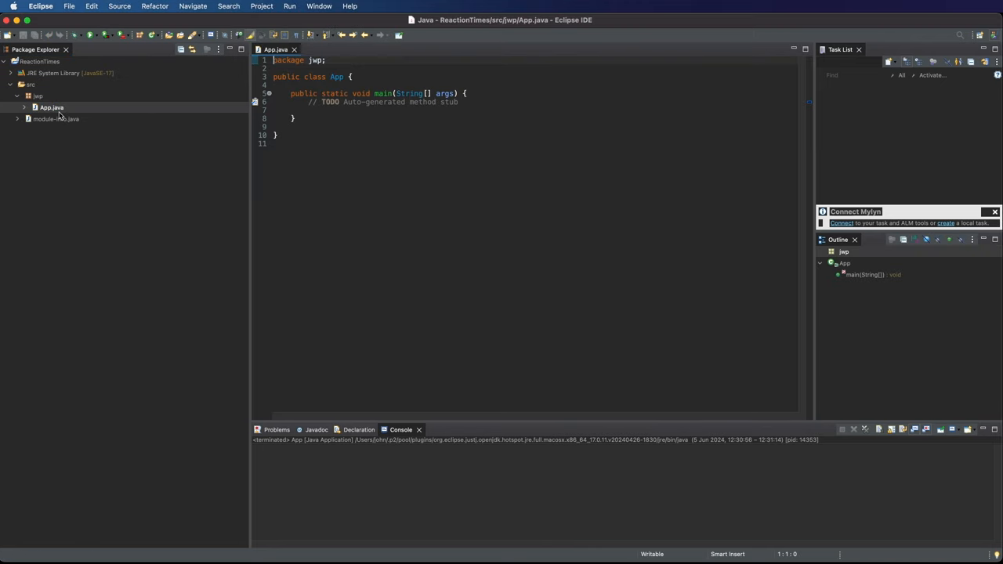
mouse_move(89, 68)
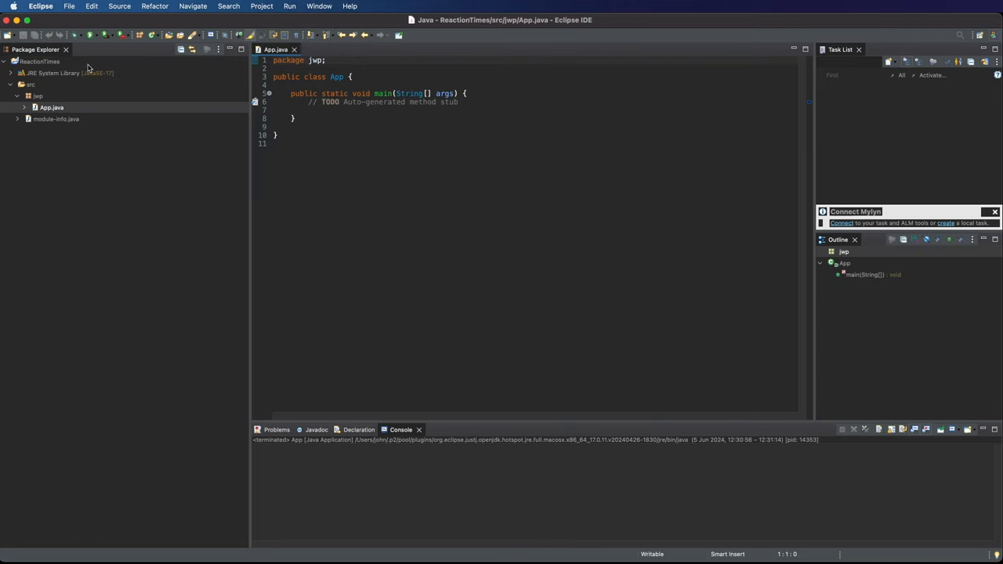
left_click(89, 35)
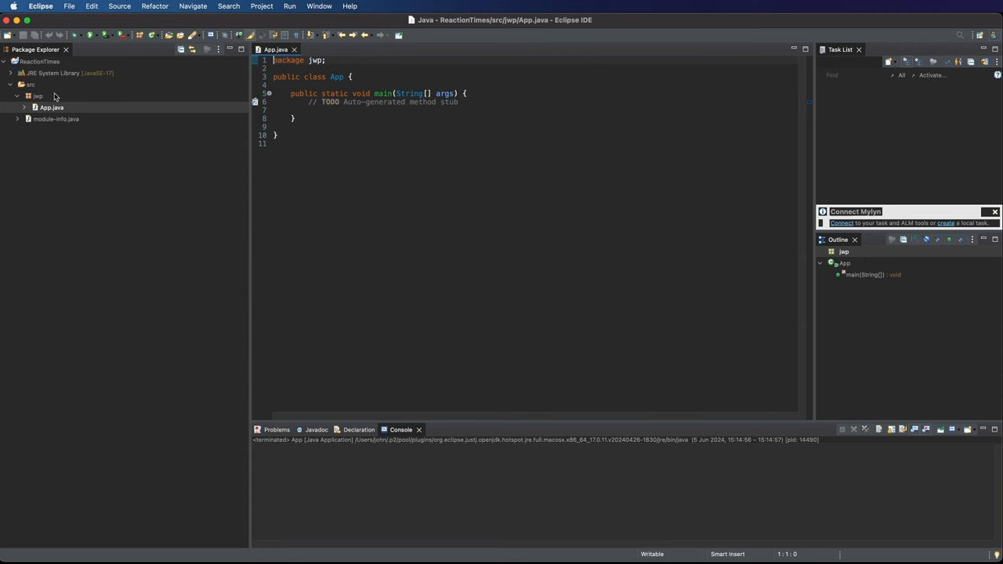
Create class MainFrame in package jwp and declare it as extending JFrame.
right_click(36, 95)
type("M")
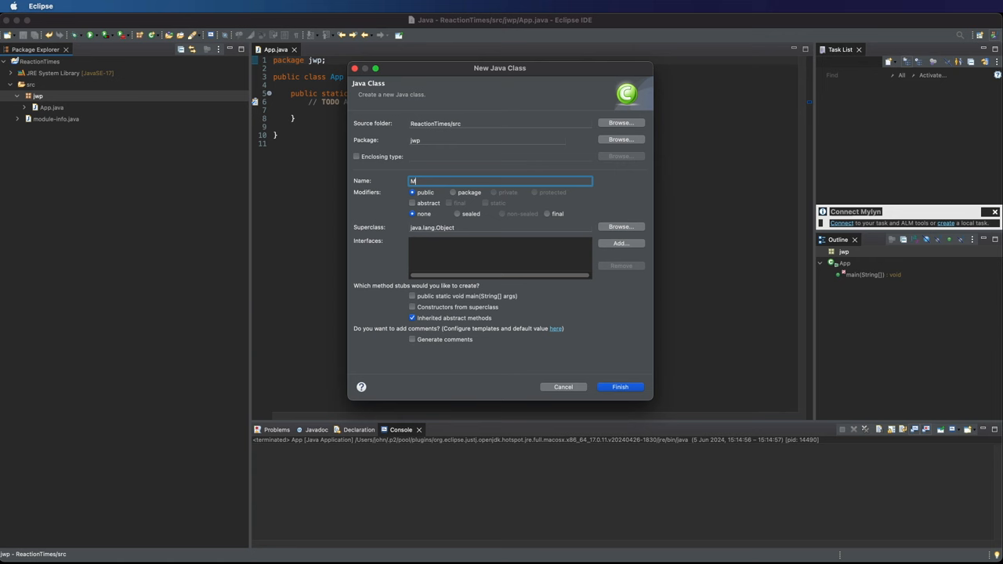
type("ainFrame")
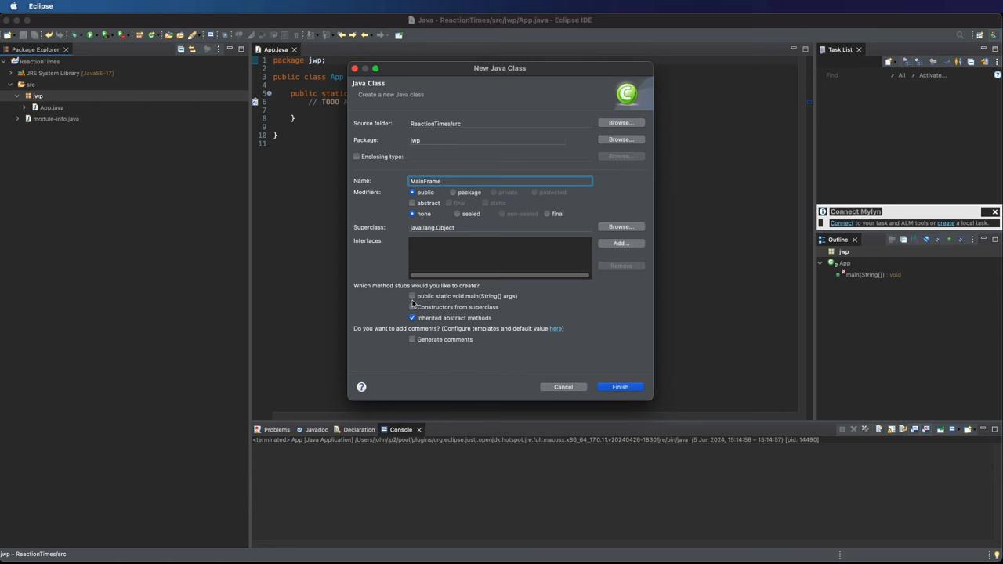
left_click(620, 386)
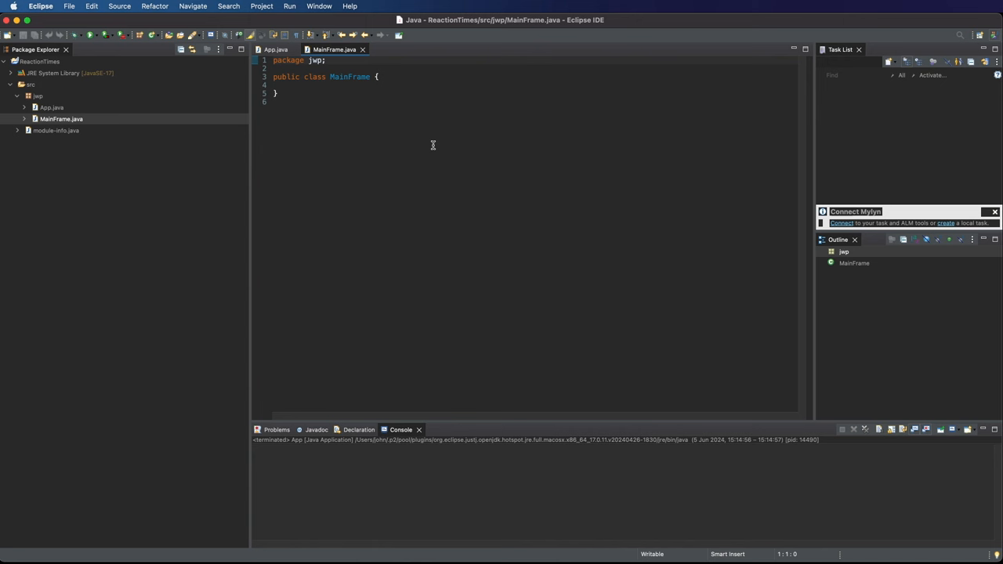
double_click(349, 76)
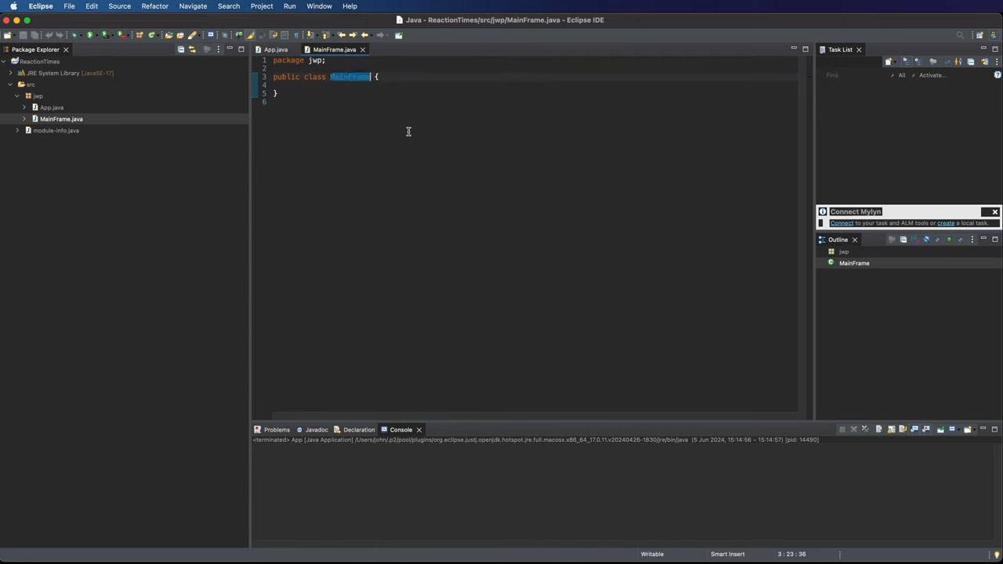
type("extends JFrame")
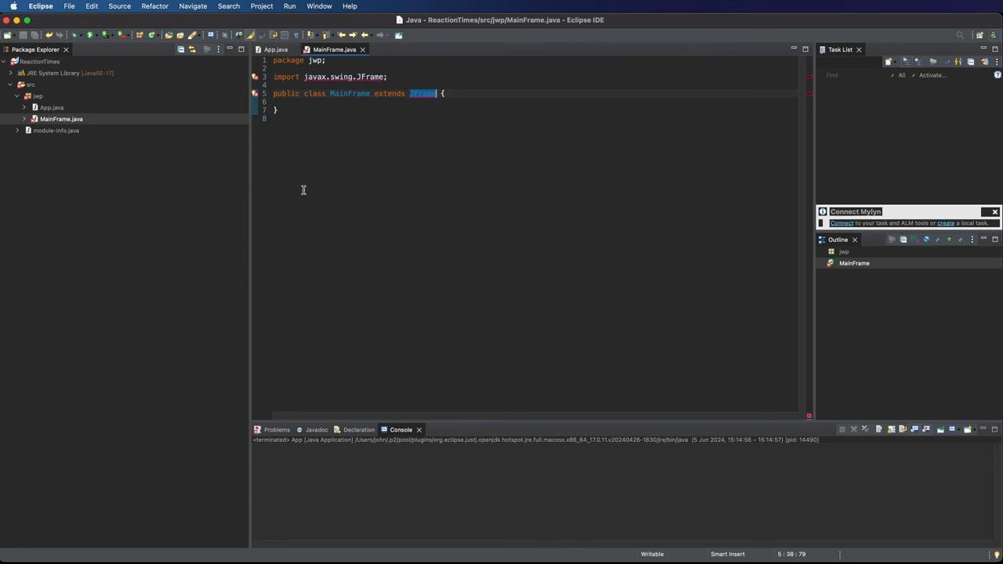
left_click(56, 130)
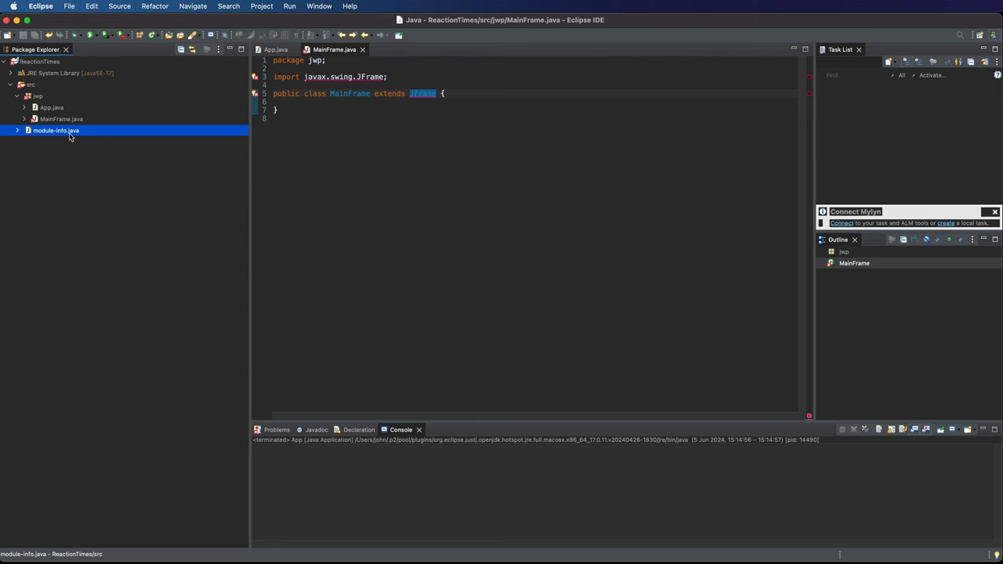
Add 'requires java.desktop;' to module-info.java, save it, and go back to MainFrame.
double_click(55, 130)
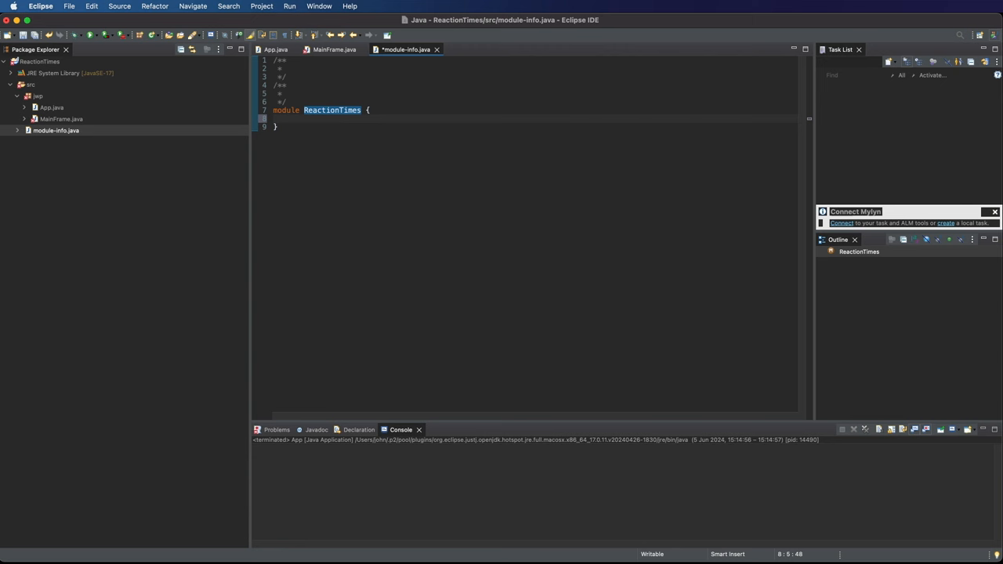
type("requires java.desktop")
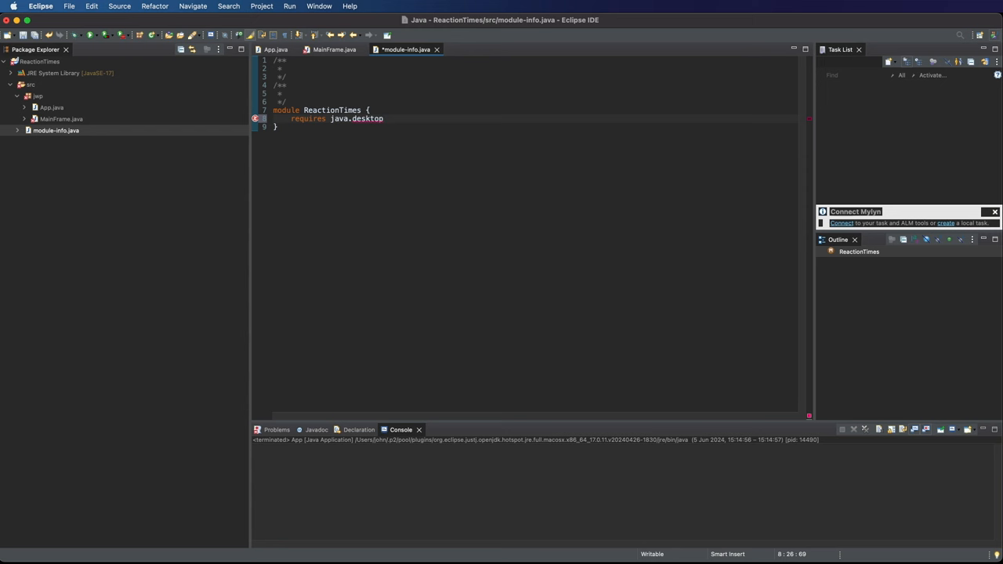
type(";")
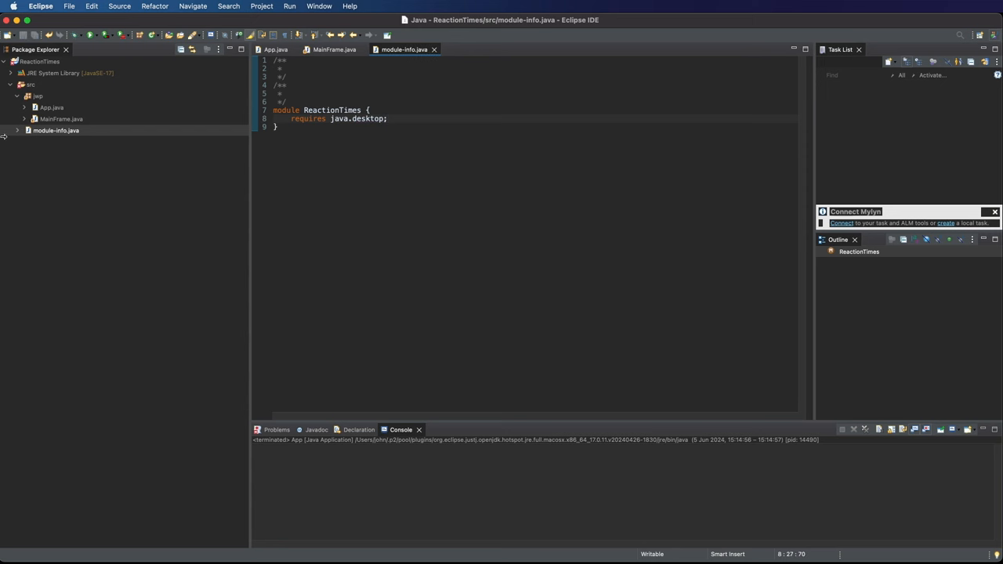
left_click(333, 49)
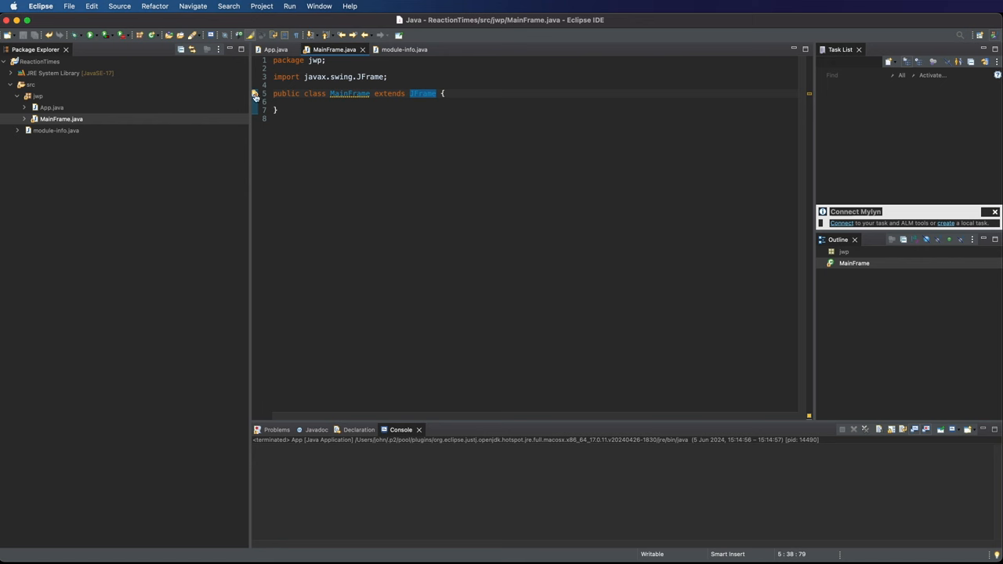
Apply the quick fix adding a default serialVersionUID to MainFrame, then save.
left_click(253, 93)
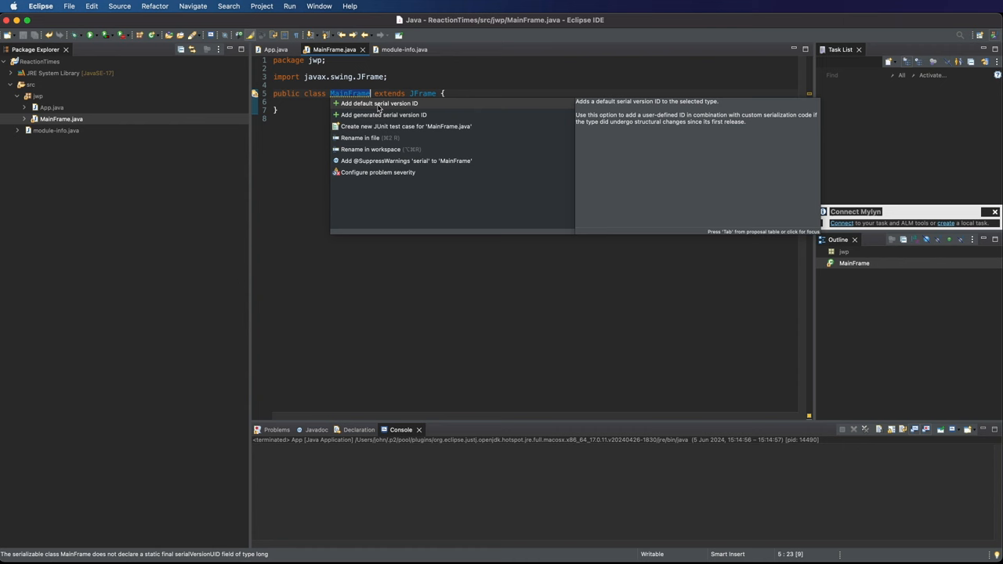
left_click(378, 102)
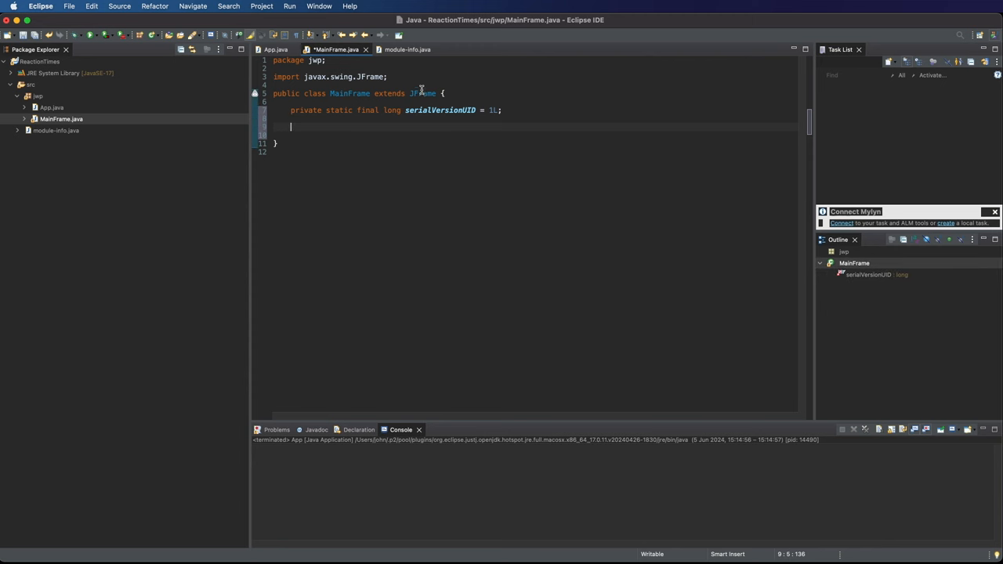
mouse_move(423, 93)
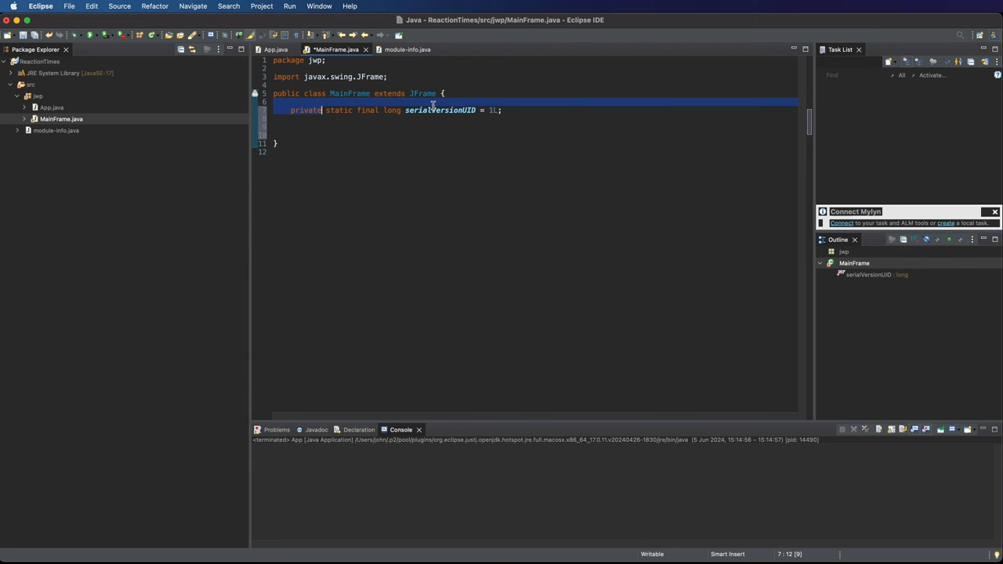
left_click(320, 125)
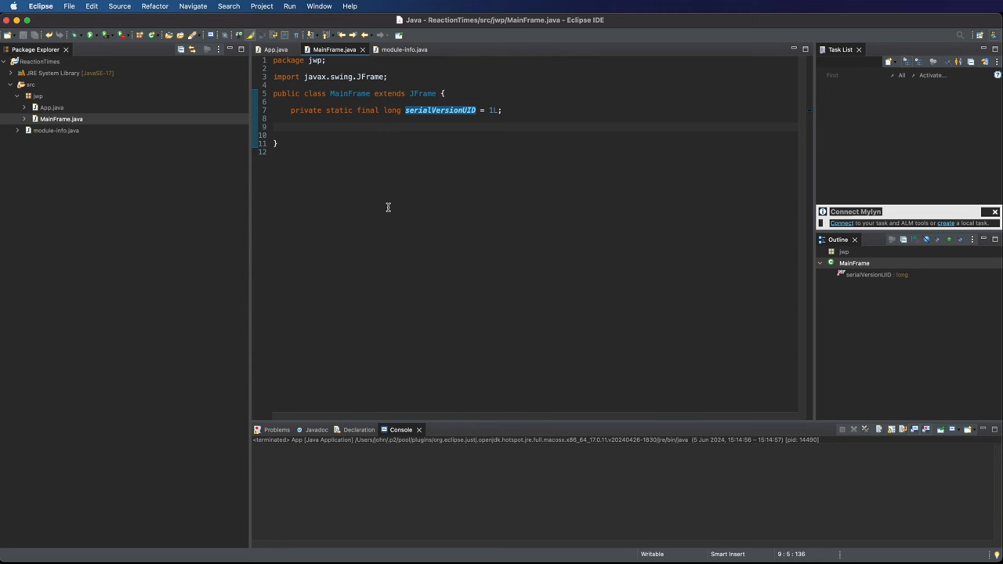
Generate a public MainFrame() constructor throwing HeadlessException via Source > Generate Constructor.
right_click(314, 135)
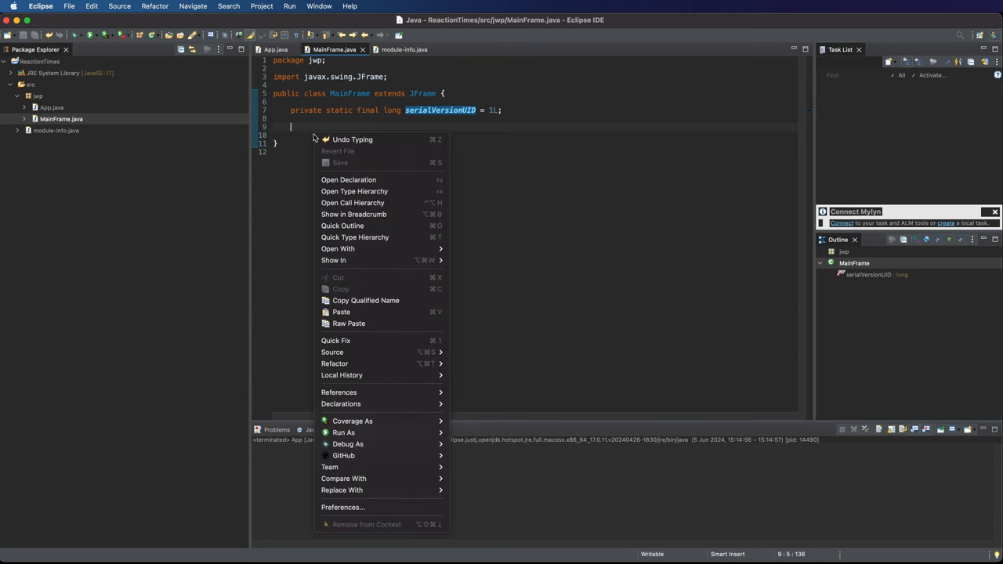
mouse_move(341, 490)
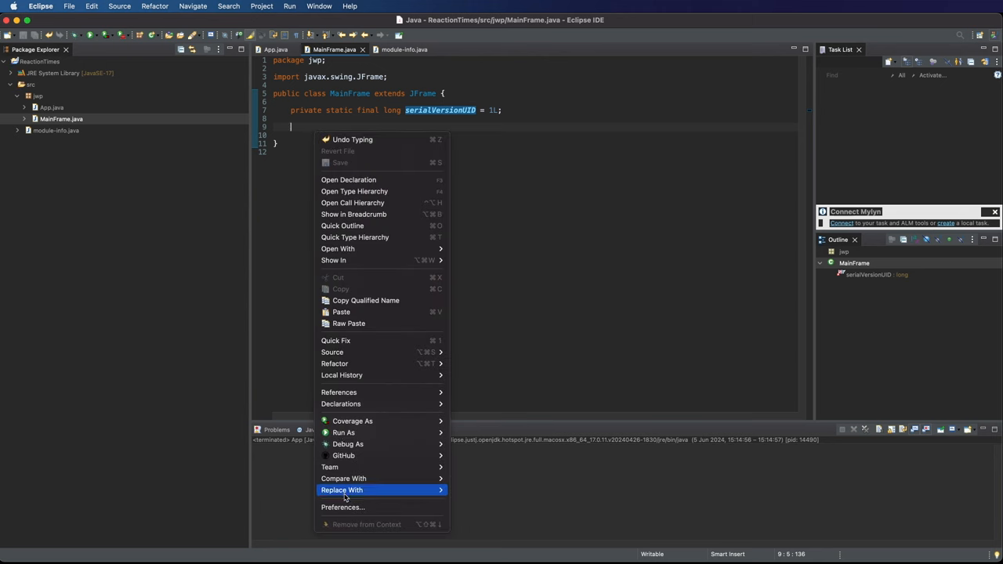
mouse_move(343, 431)
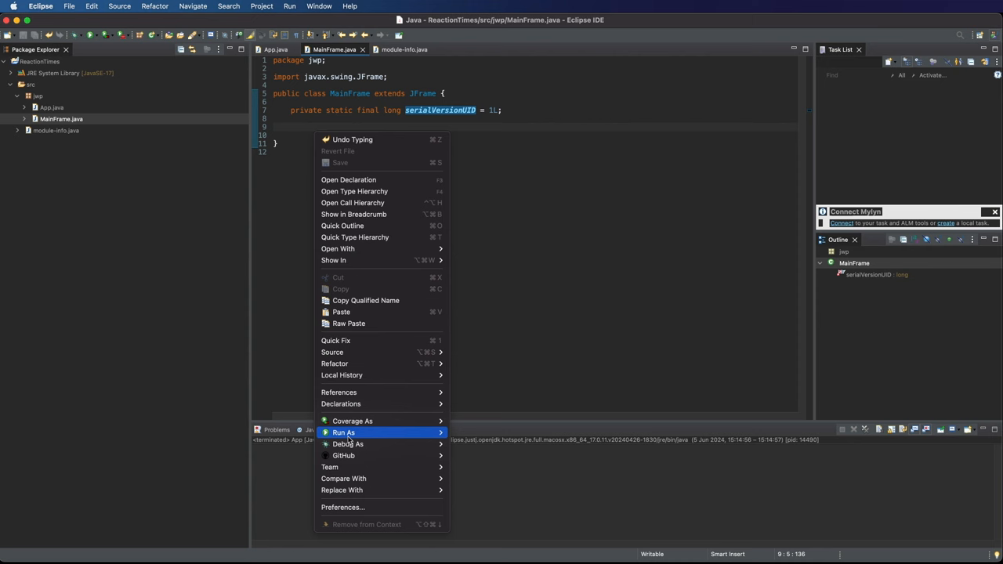
mouse_move(331, 351)
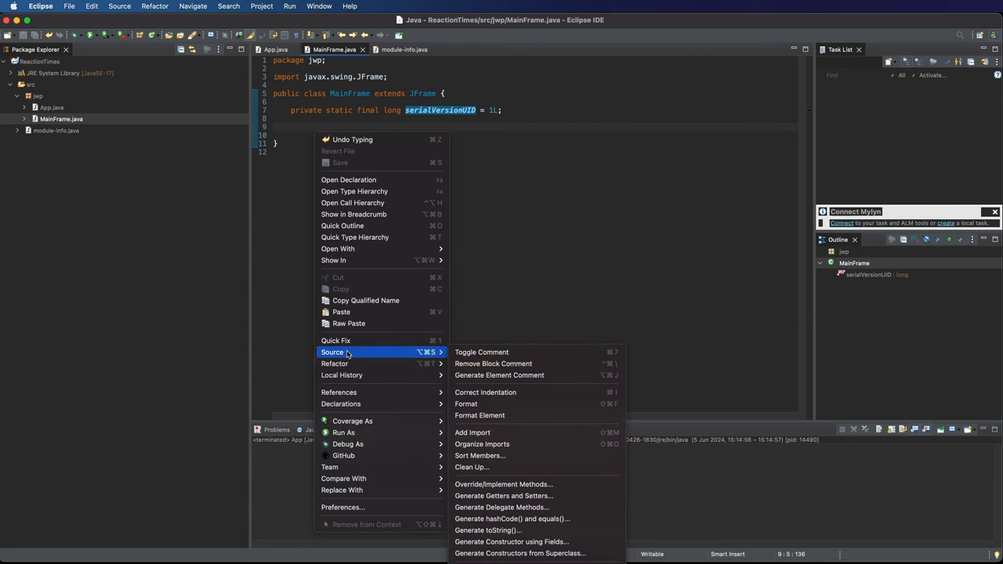
mouse_move(504, 483)
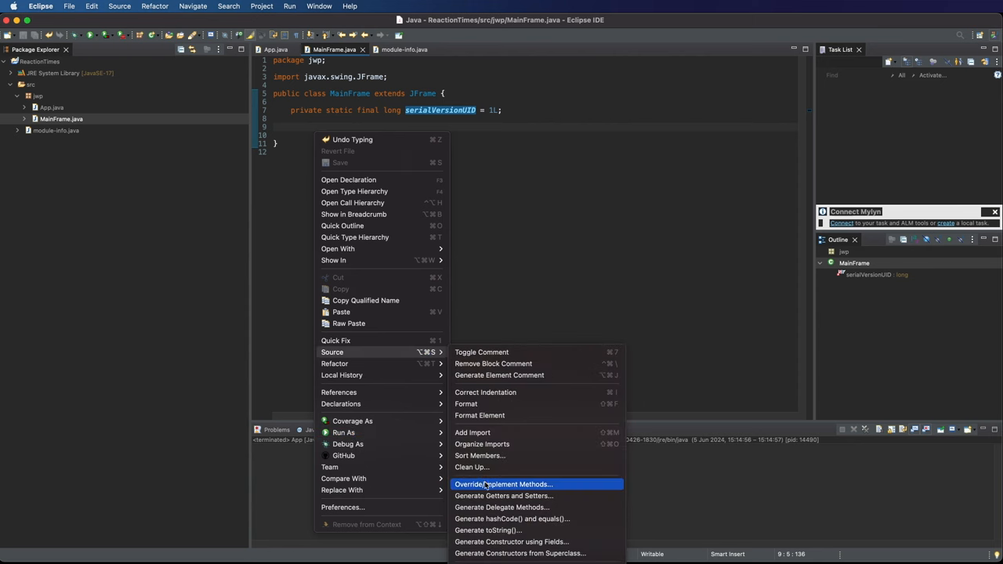
mouse_move(511, 541)
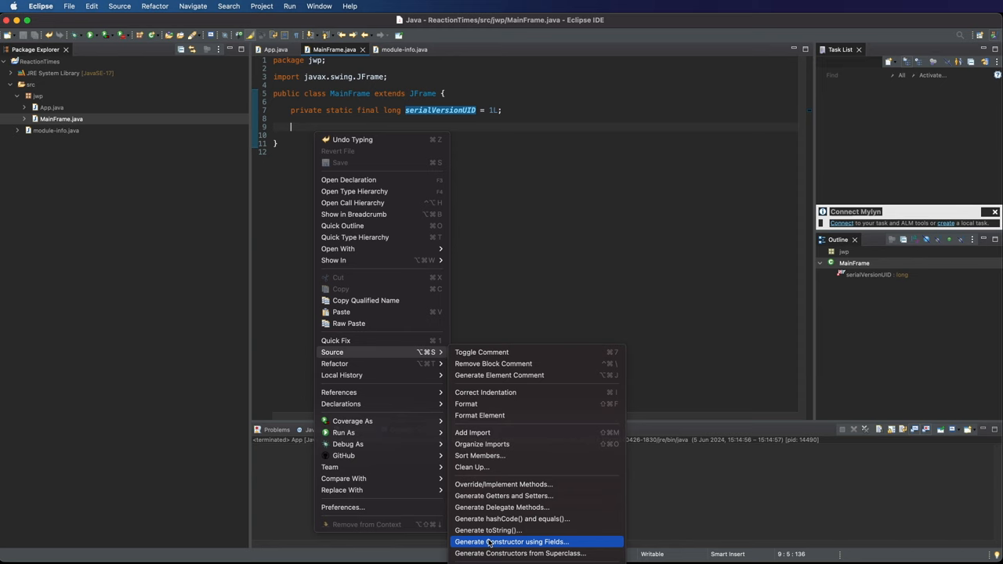
left_click(511, 541)
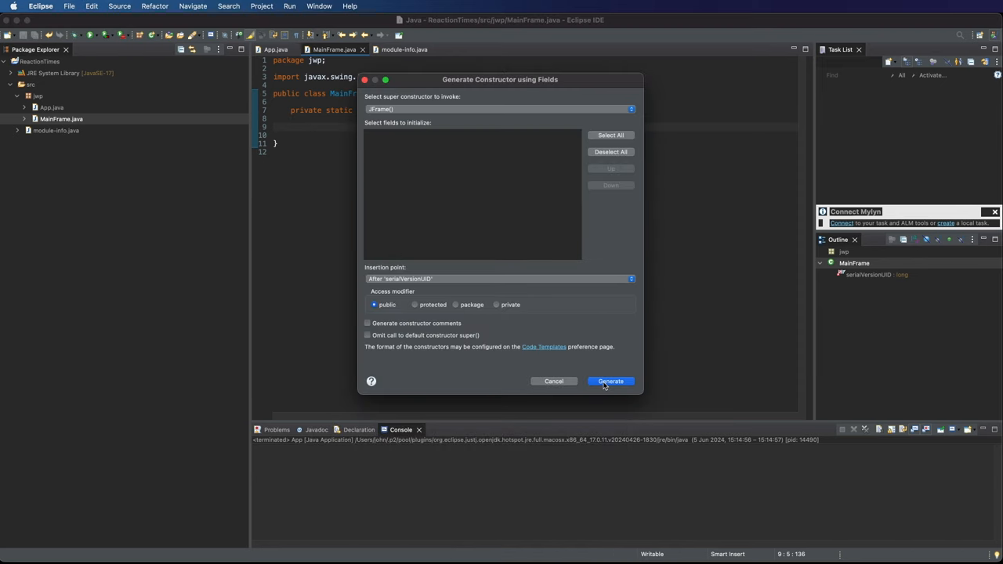
left_click(610, 381)
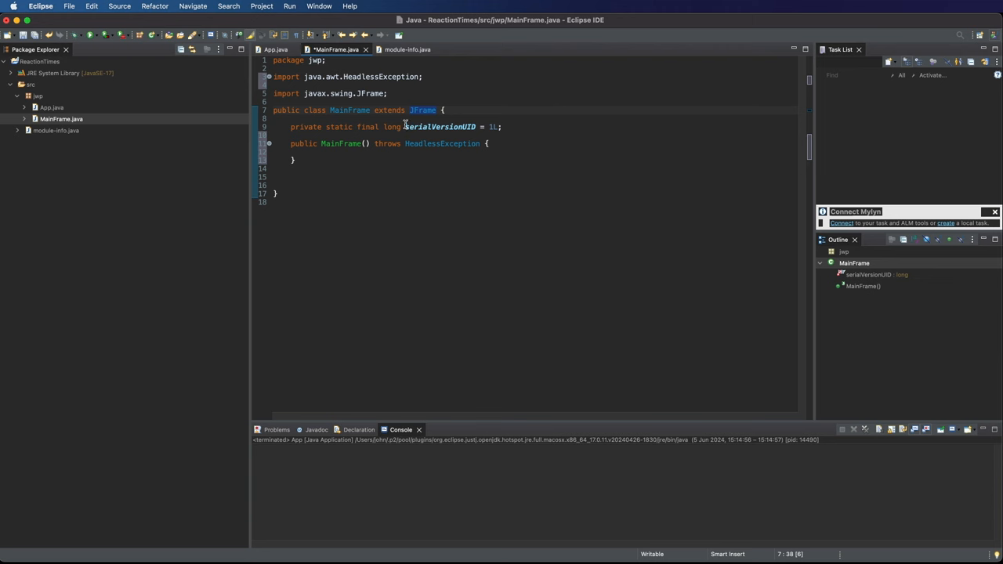
left_click(356, 151)
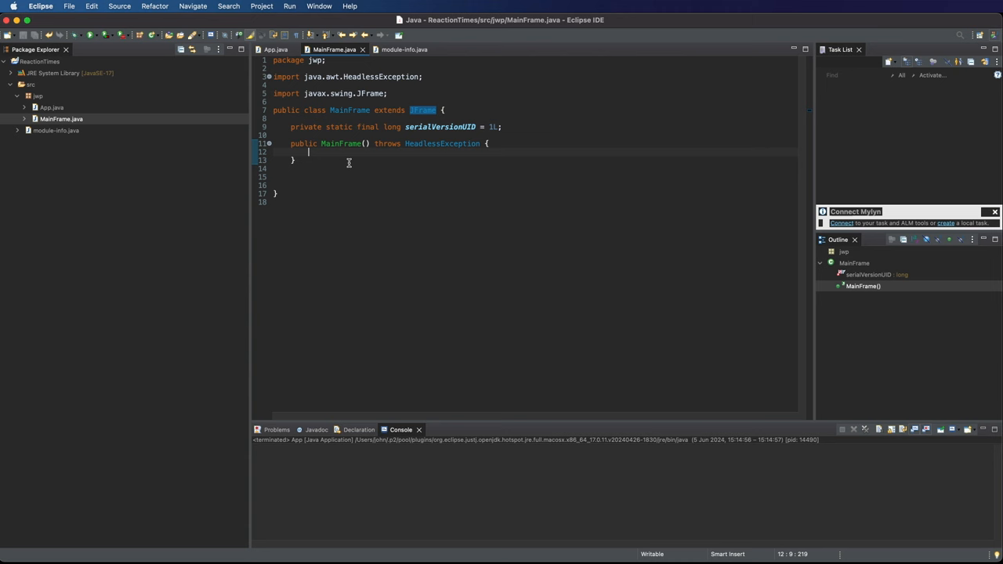
Type new MainFrame(); into App's main method, save, and run App.
double_click(348, 110)
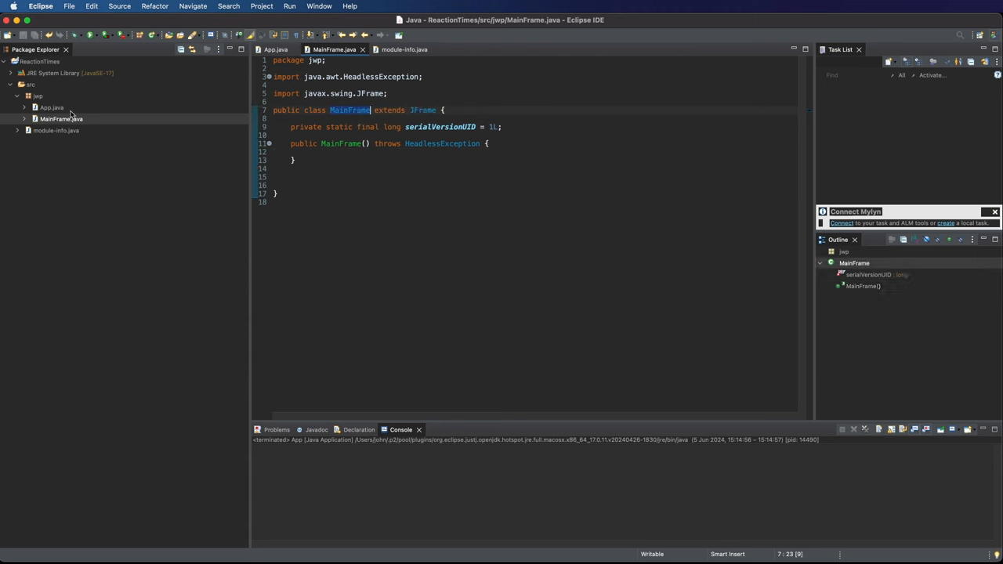
left_click(51, 108)
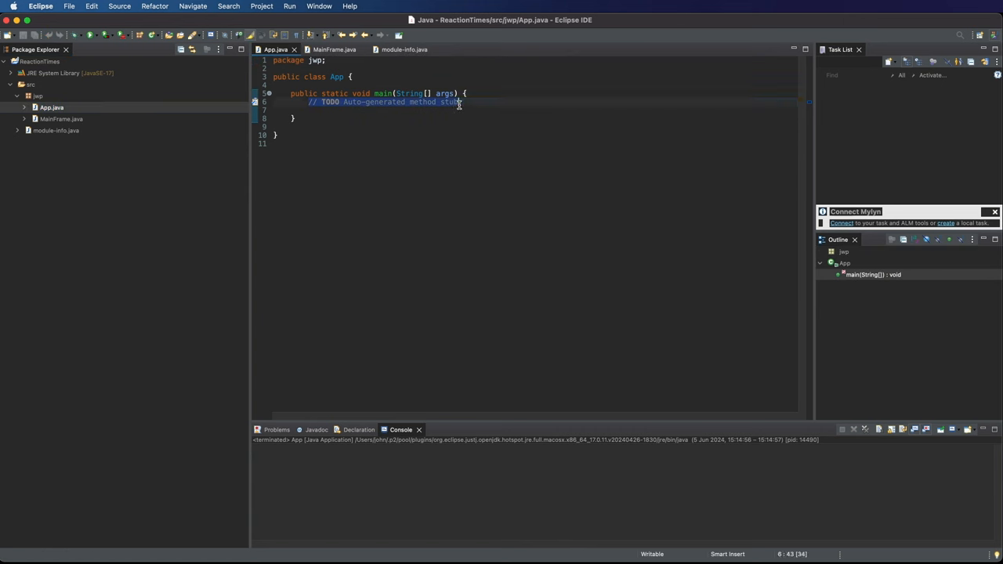
type("new")
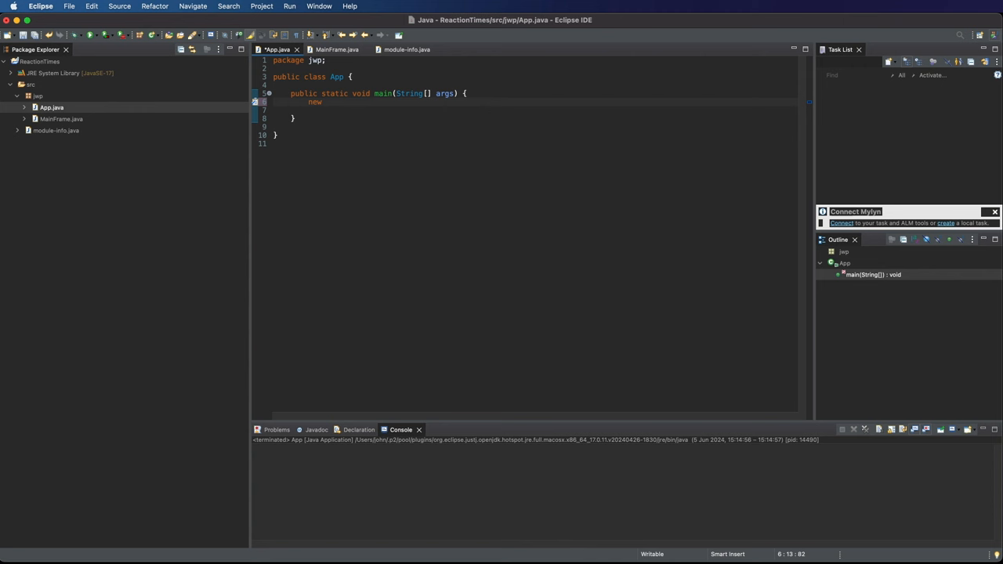
type("MainFrame")
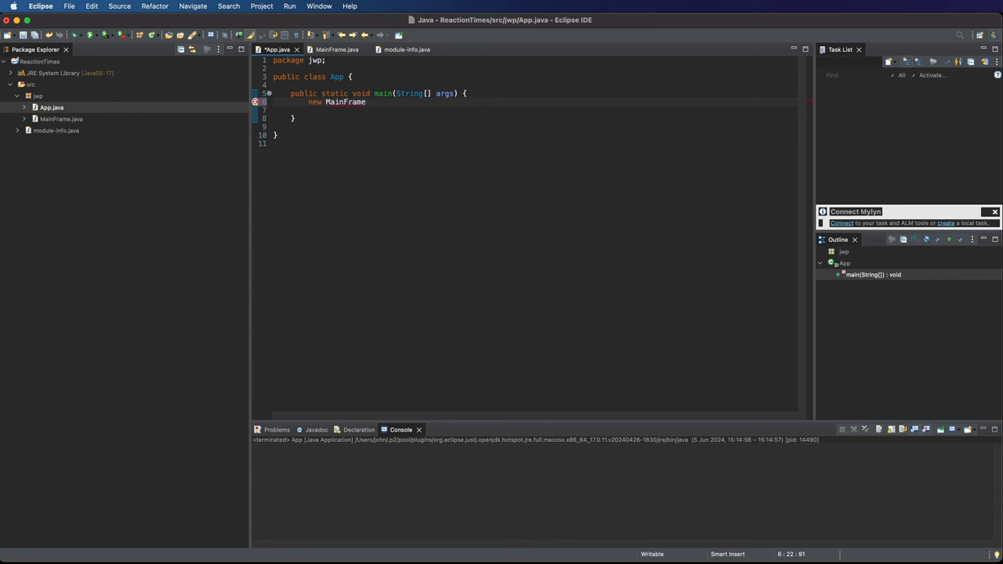
type("()")
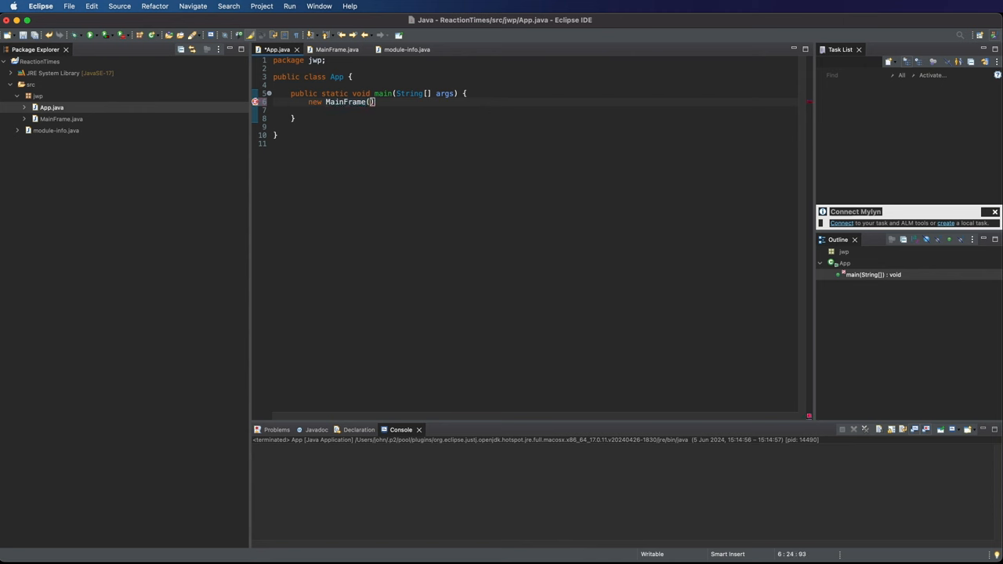
type(";")
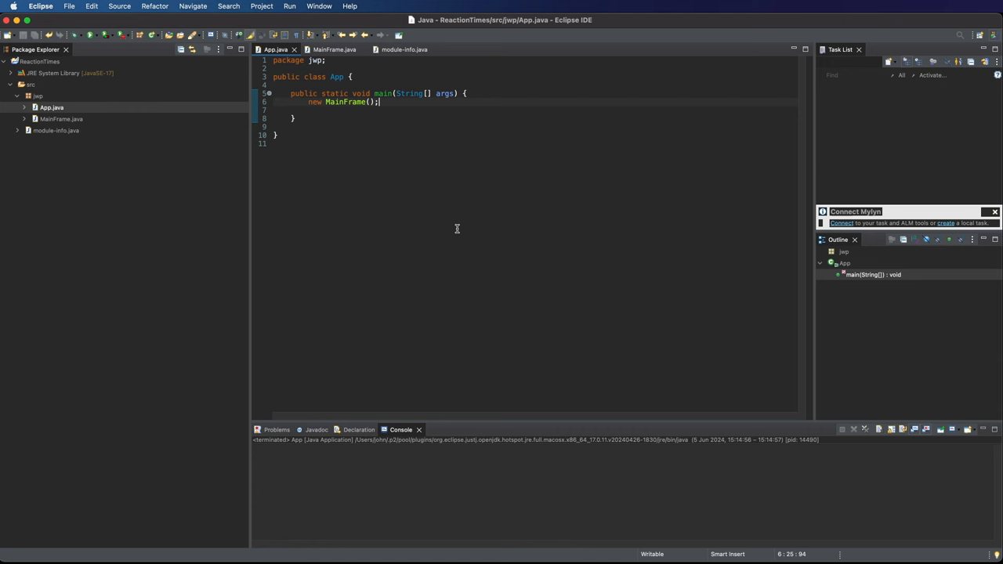
mouse_move(107, 59)
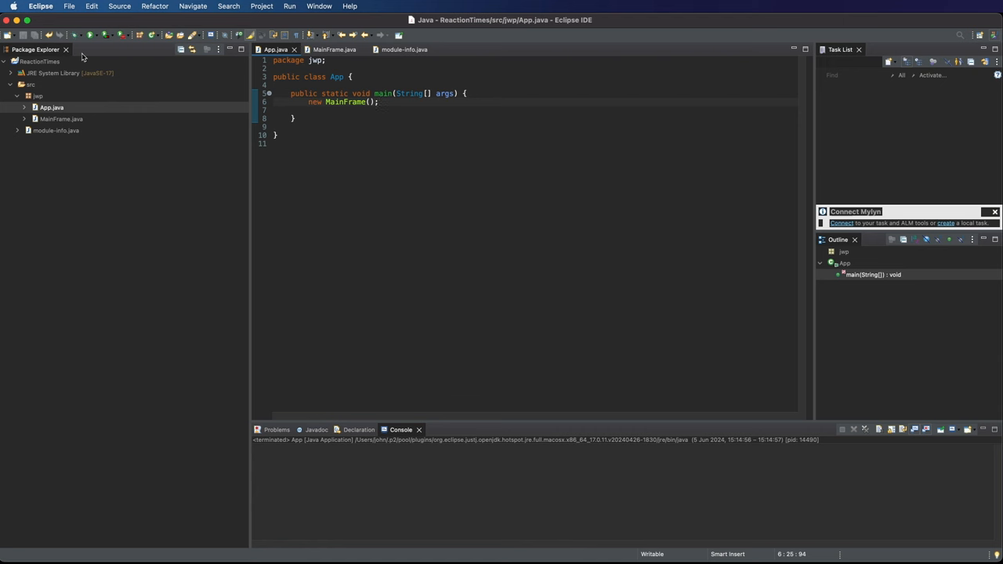
left_click(90, 35)
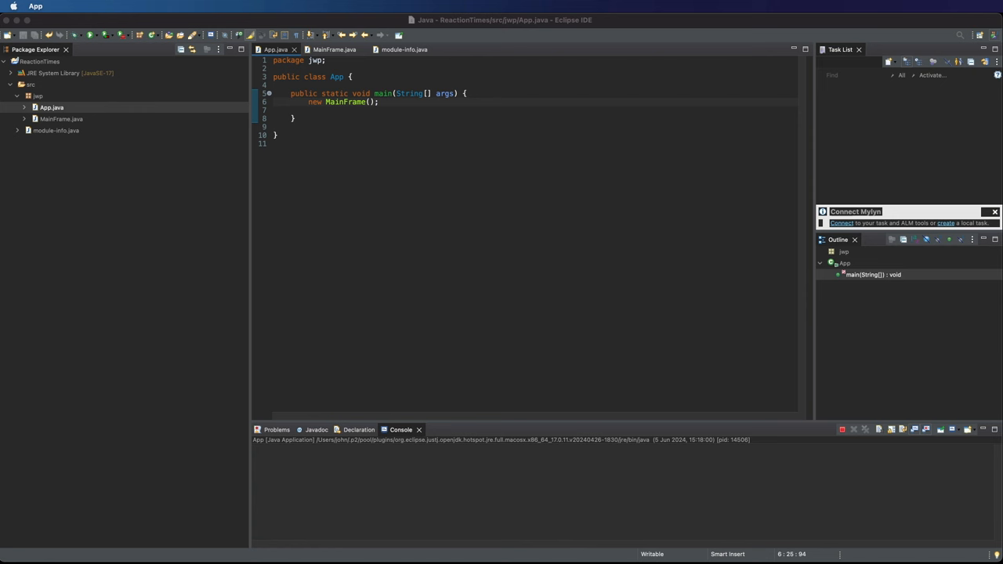
mouse_move(437, 375)
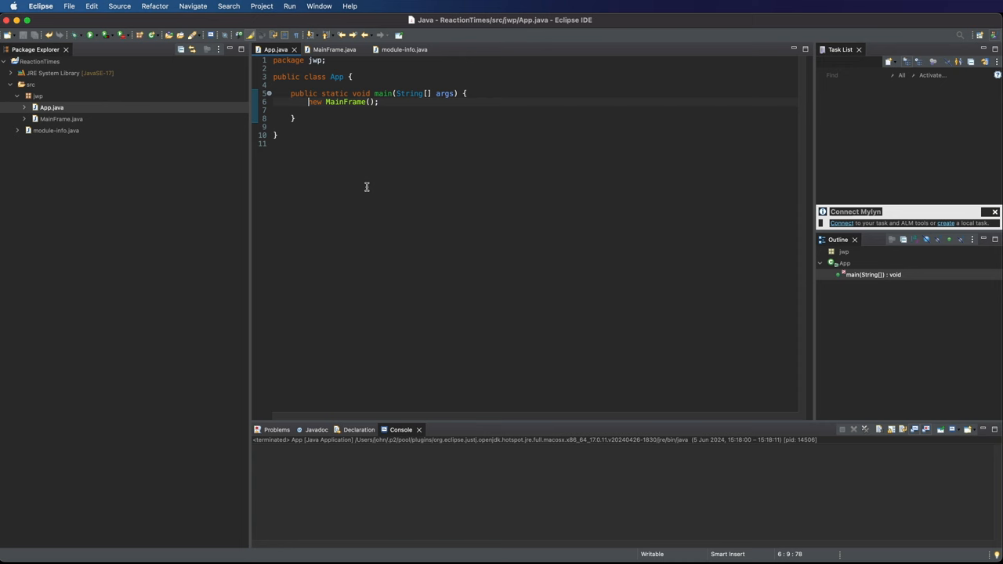
After the run terminates, add a new line at the start of main.
left_click(483, 93)
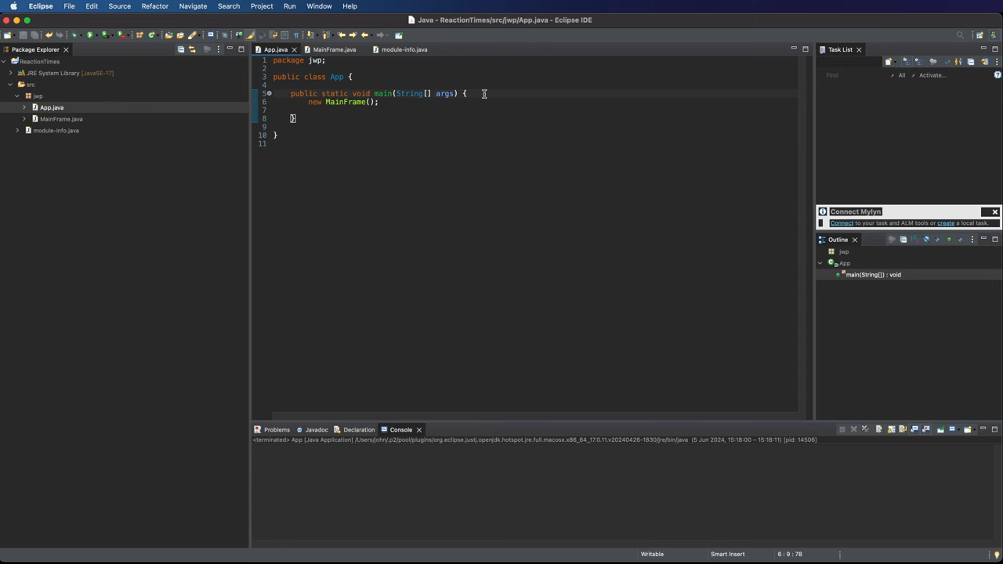
left_click(467, 94)
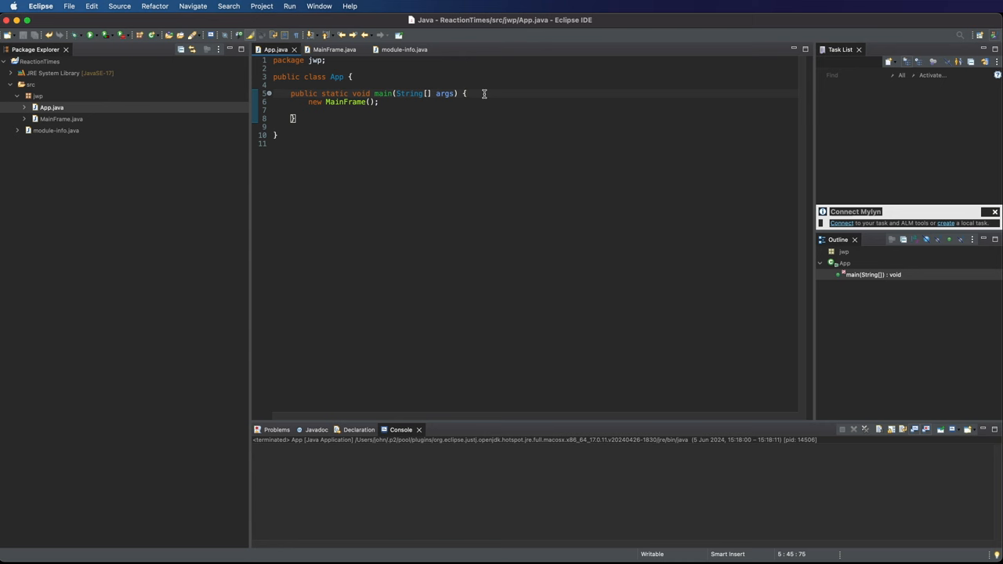
key("enter")
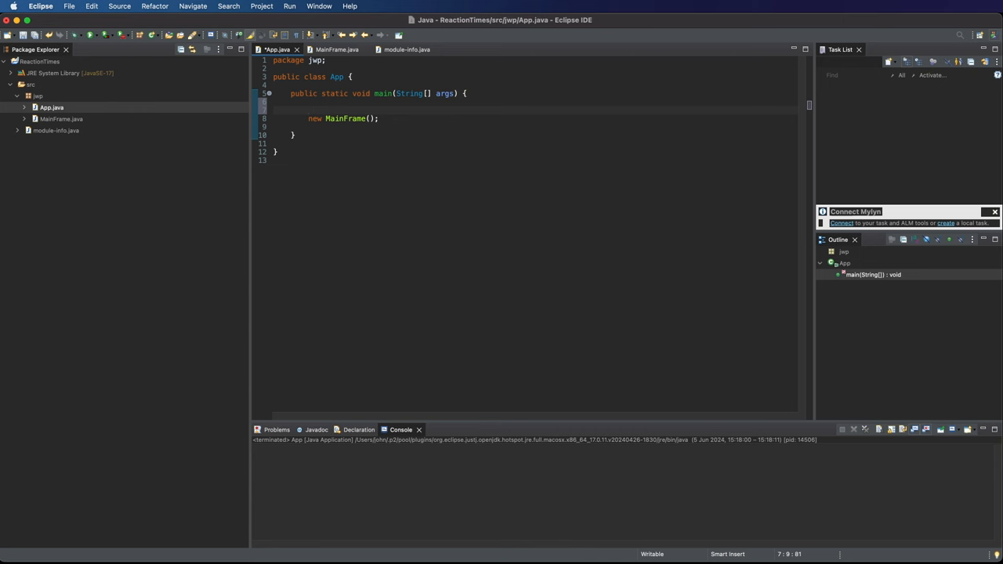
Call SwingUtilities.invokeLater(MainFrame::new) in main, replacing the direct constructor call.
type("SwingUtilities")
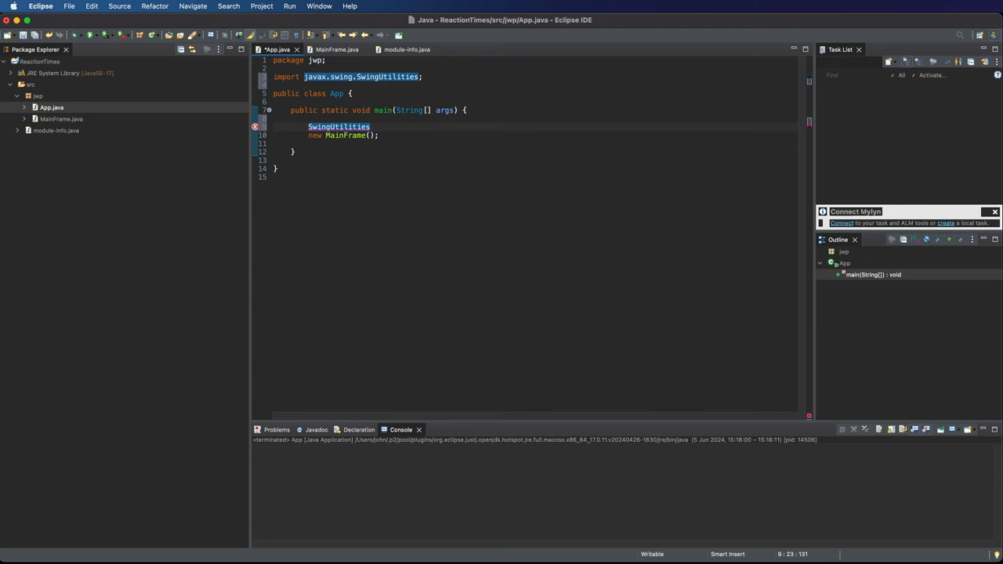
type(".invo")
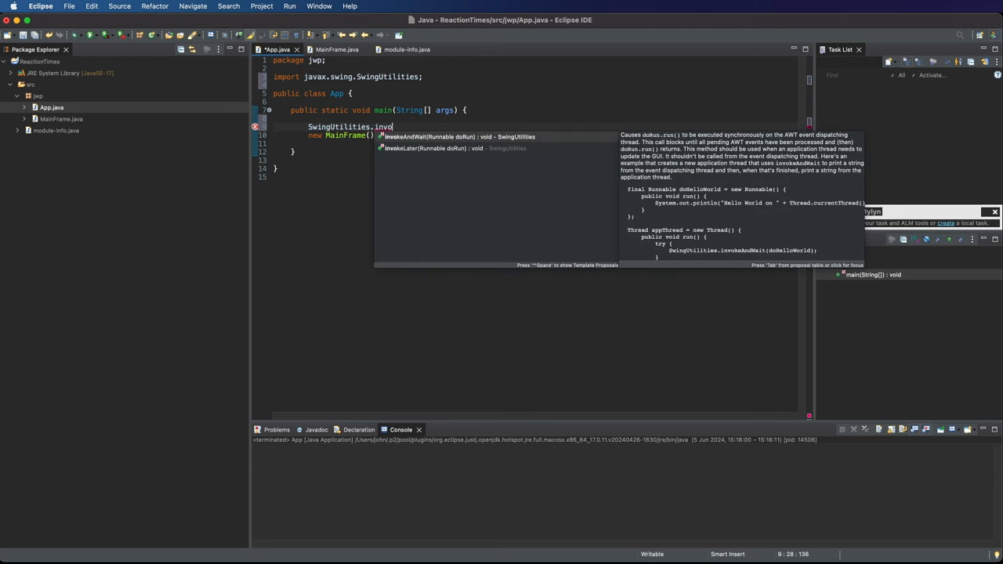
left_click(423, 148)
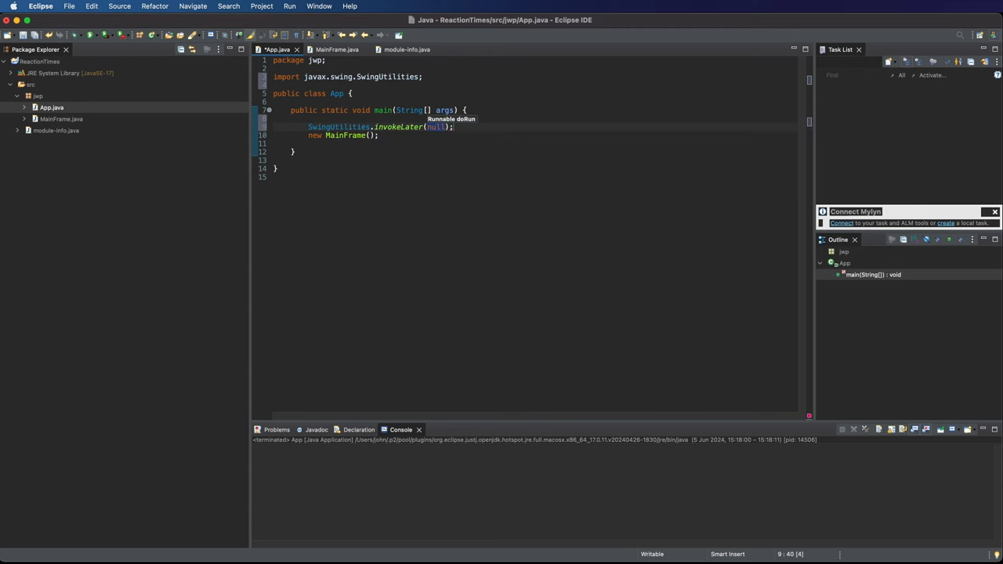
mouse_move(499, 104)
type("MainFrame::")
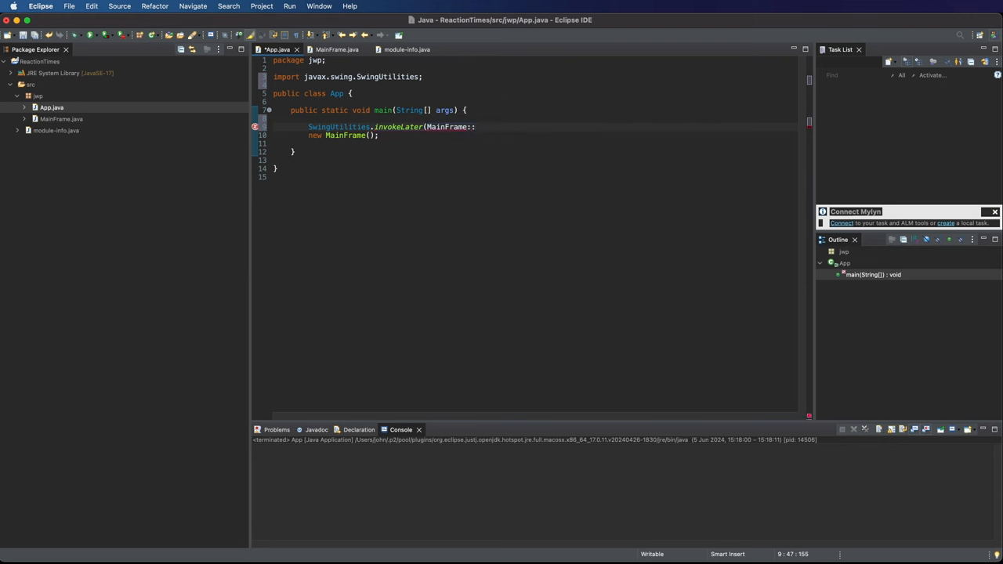
type("new);")
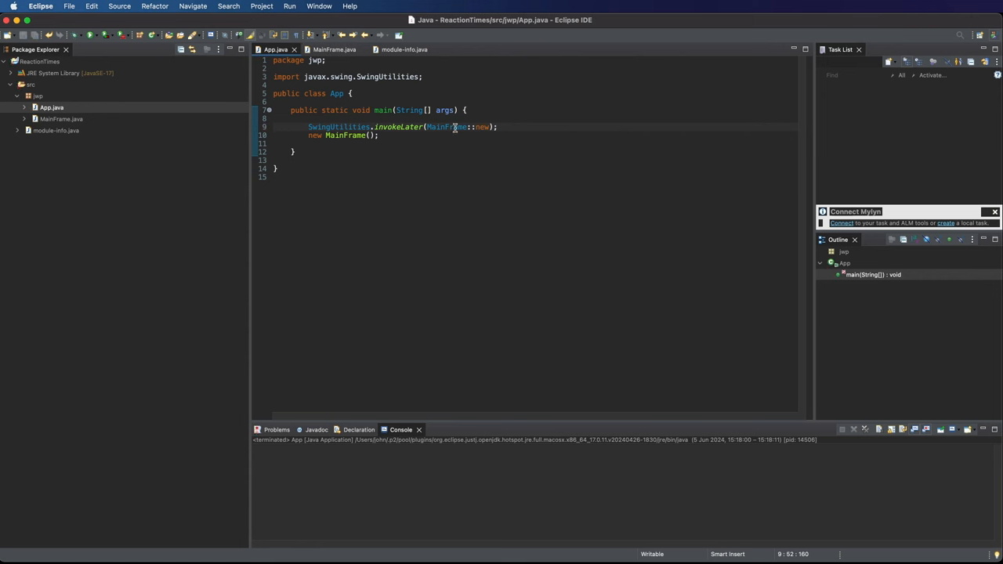
mouse_move(426, 133)
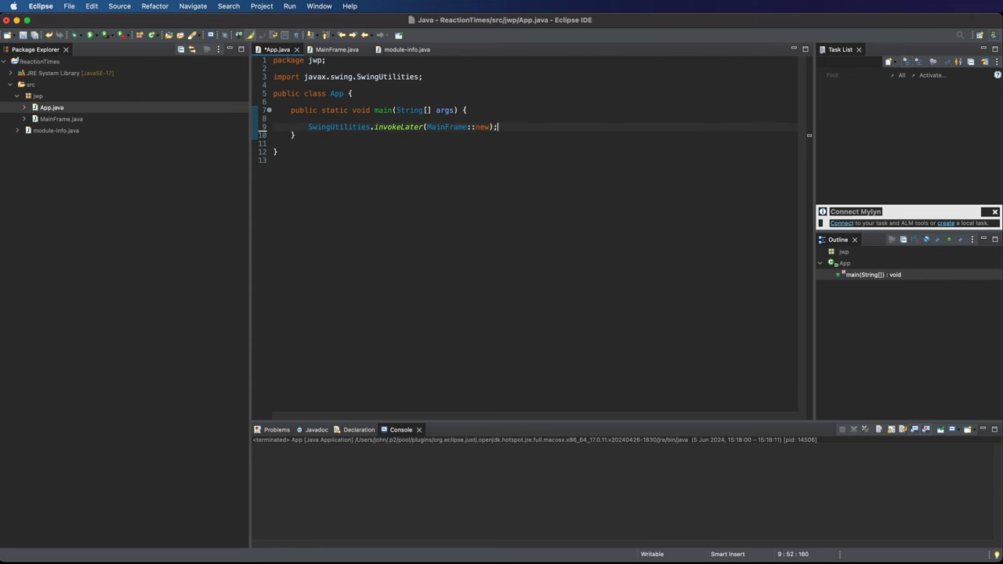
left_click(311, 118)
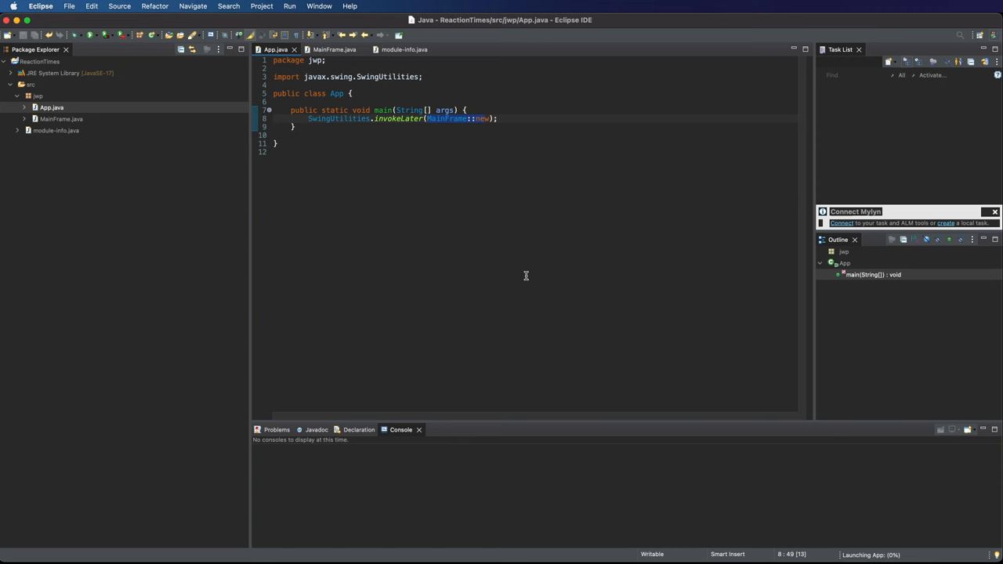
Run App with the invokeLater-only main, then terminate it from the Console.
left_click(89, 34)
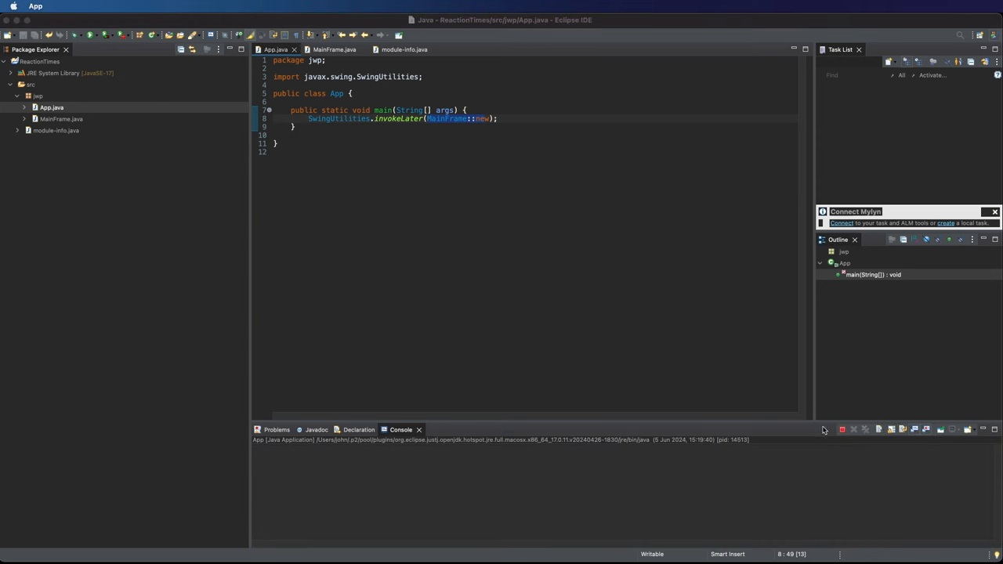
left_click(842, 428)
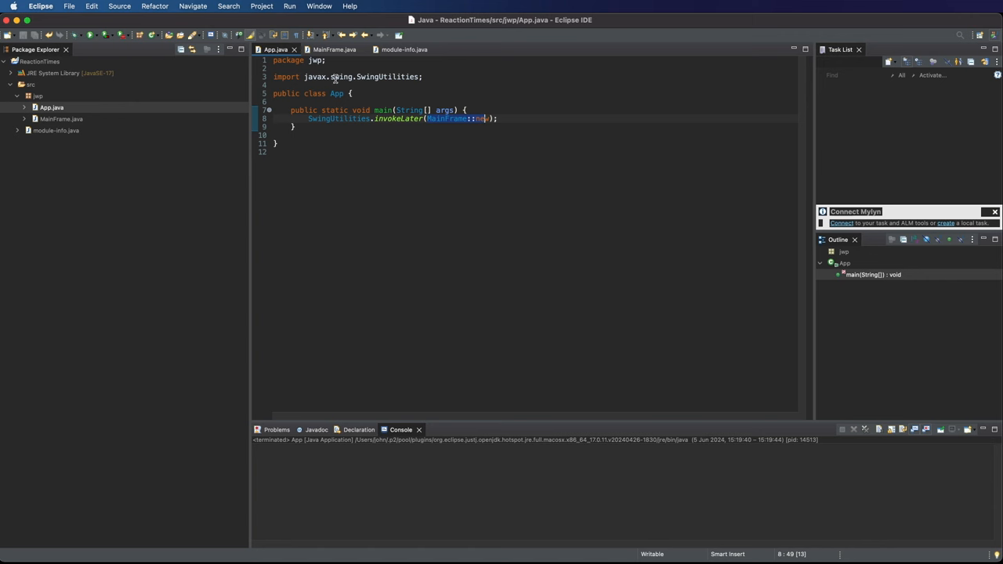
Add setVisible(true); to the MainFrame constructor and run App to show an empty window.
left_click(333, 50)
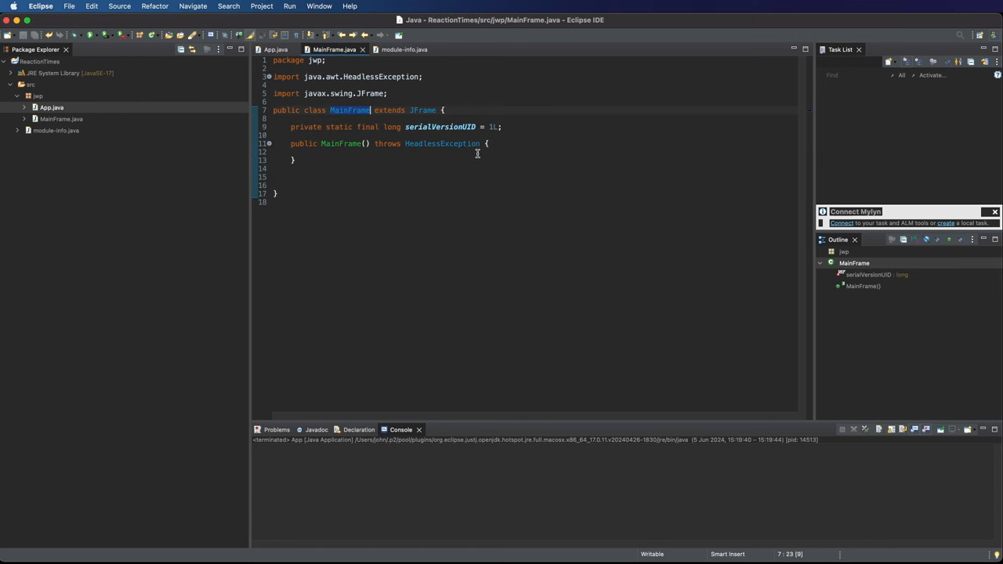
key("Return")
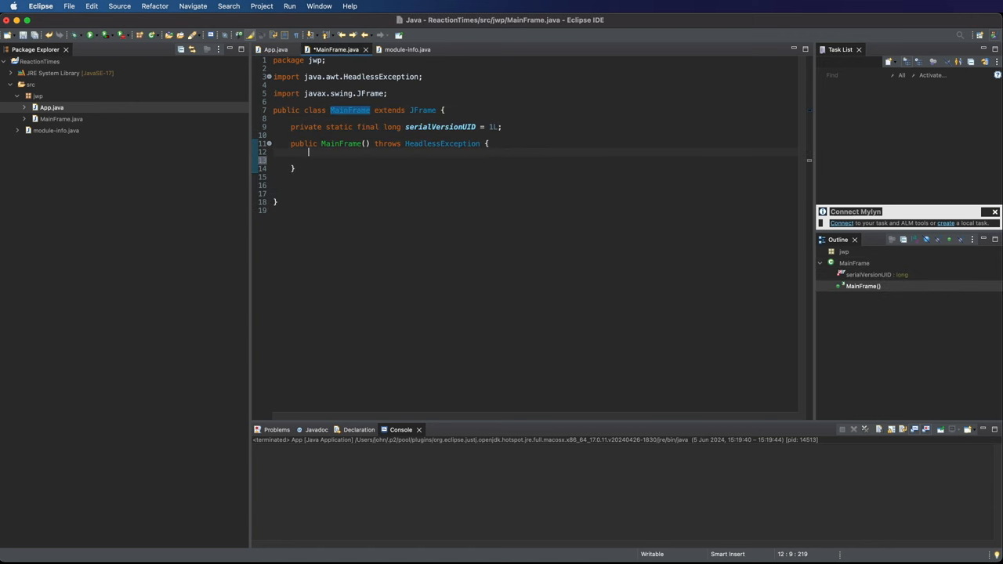
type("setVi")
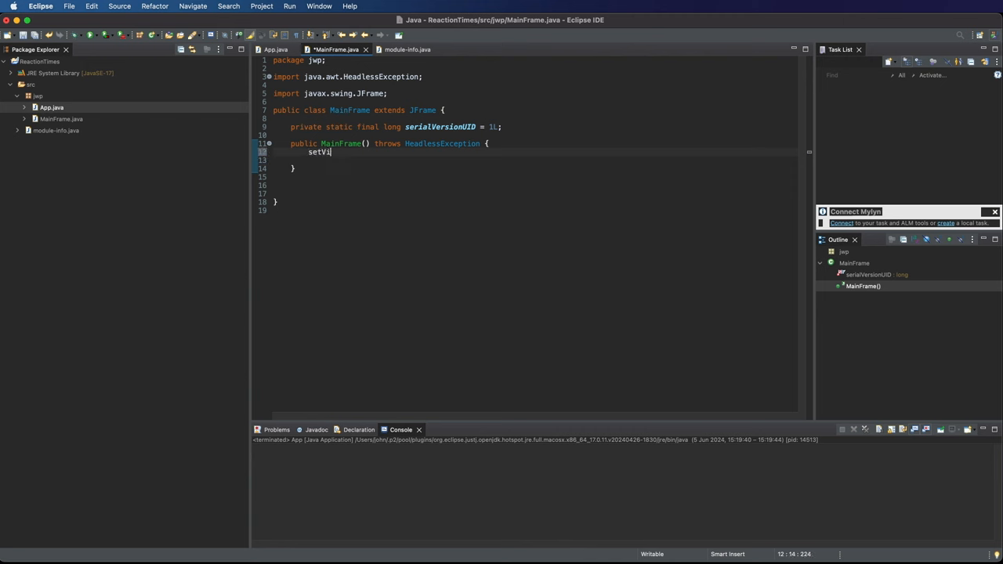
type("sible")
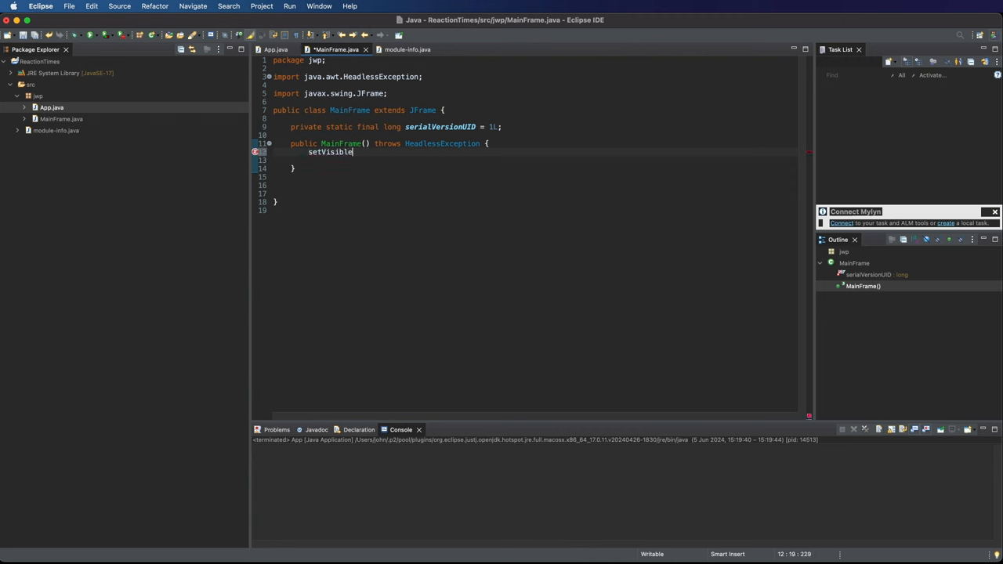
type("(Tru")
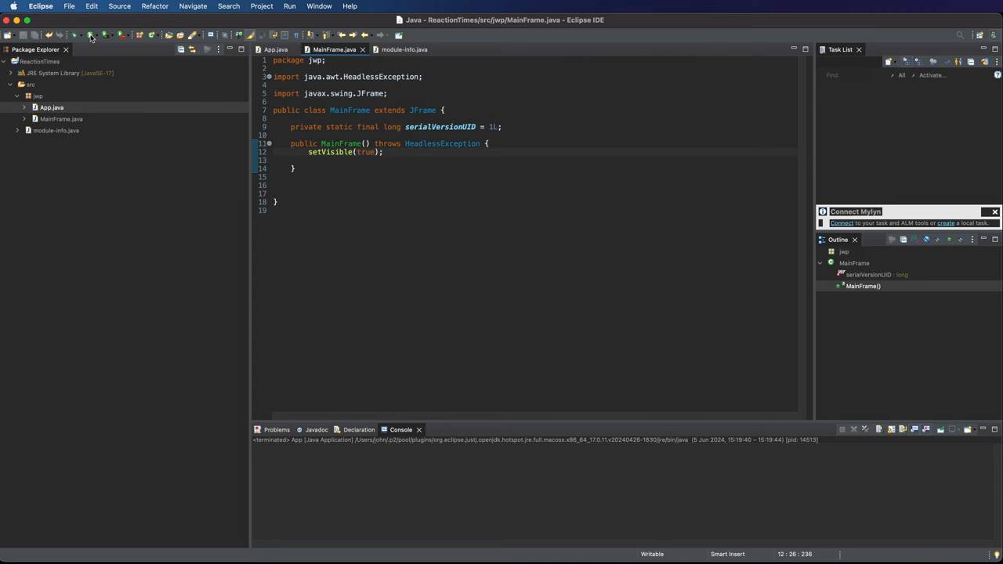
left_click(89, 35)
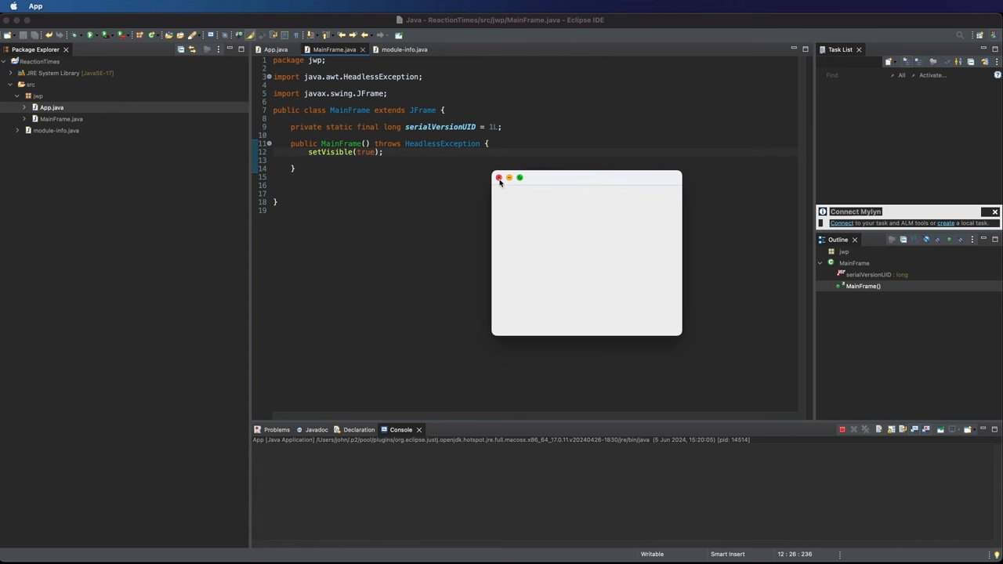
Close the empty App window.
left_click(499, 178)
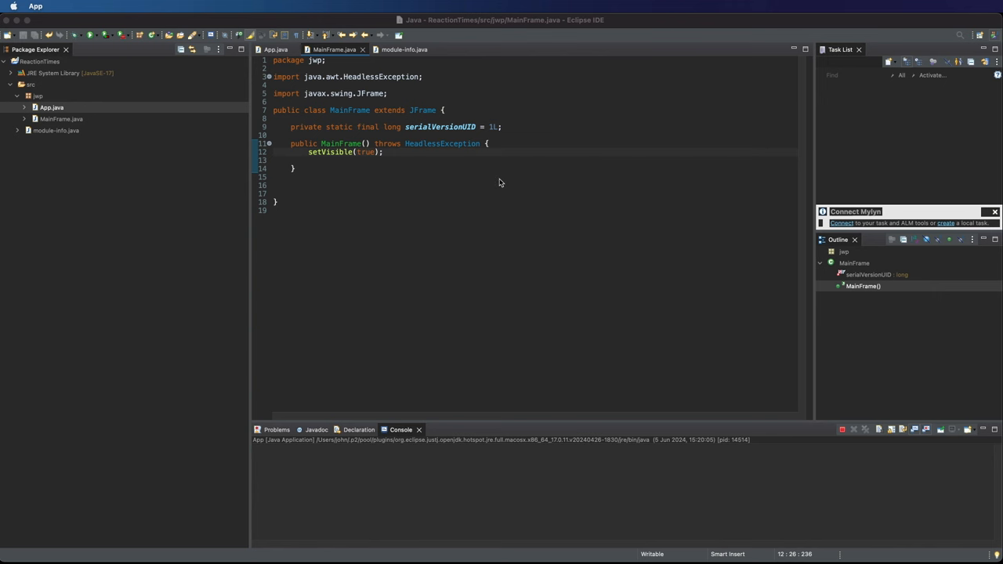
mouse_move(386, 149)
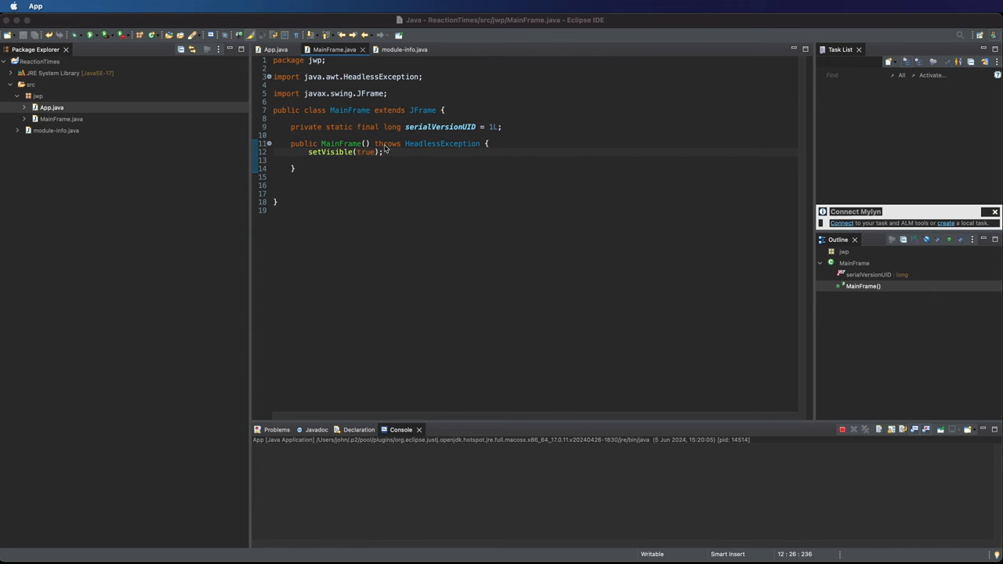
mouse_move(821, 462)
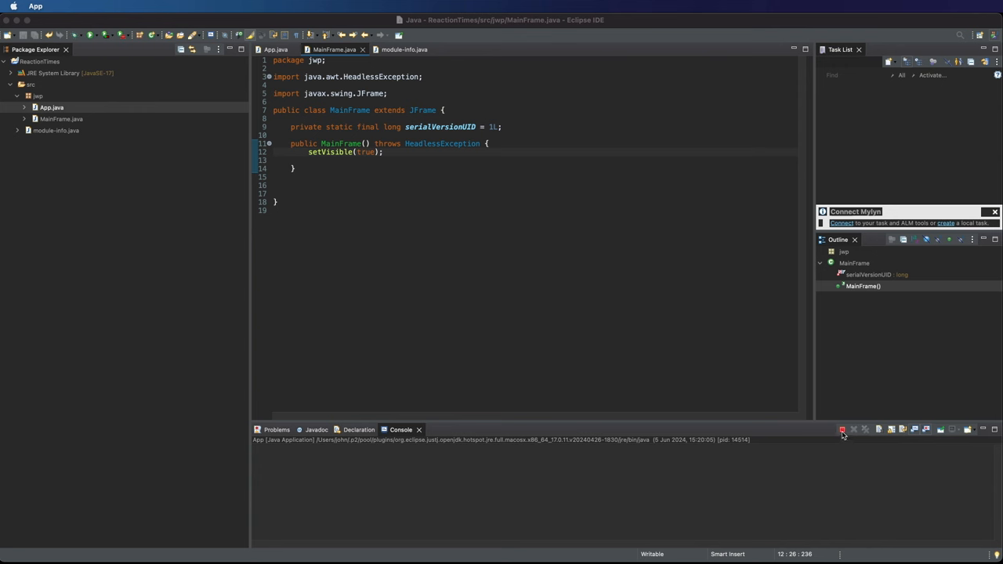
mouse_move(843, 438)
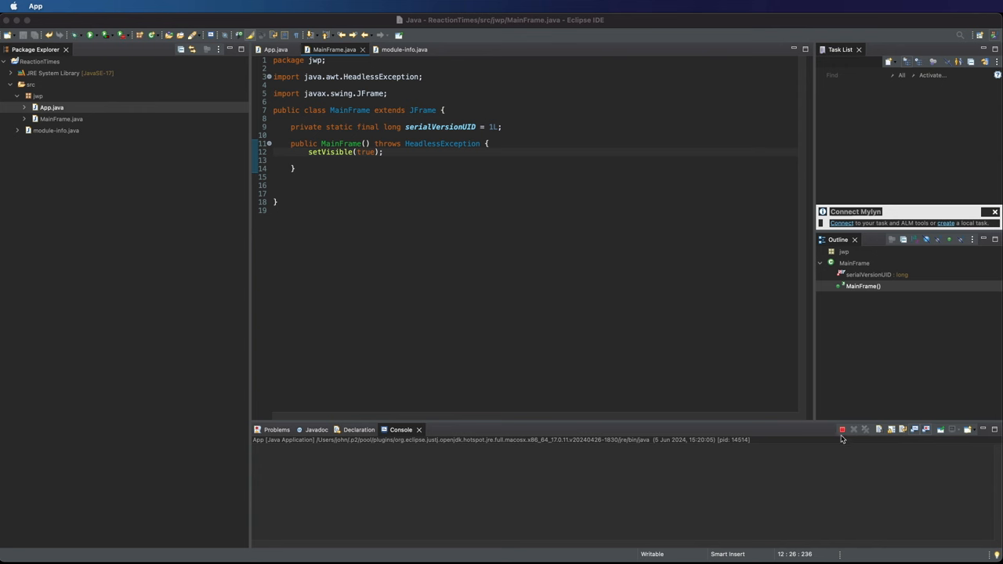
mouse_move(846, 456)
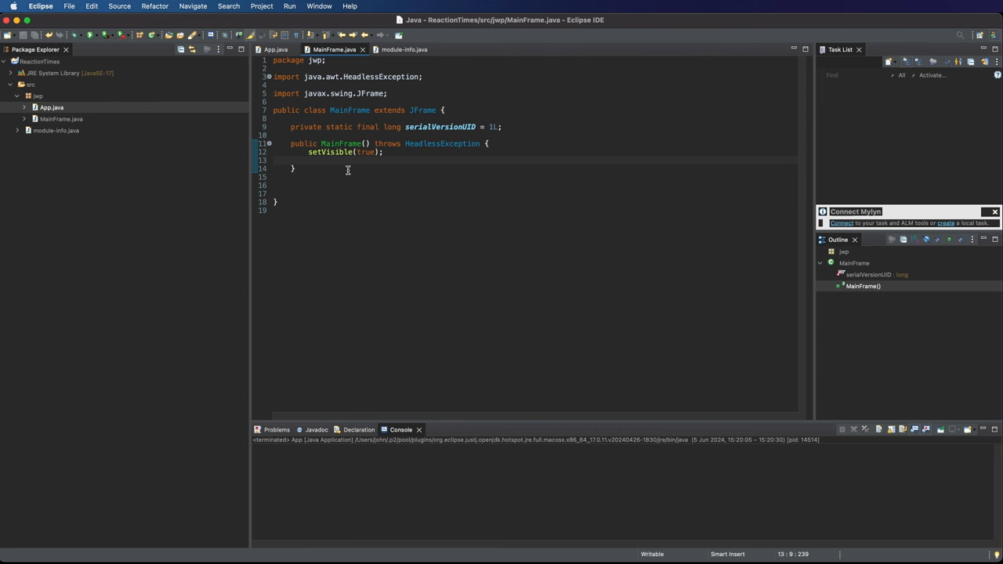
Add setSize(600, 600); below setVisible(true), run App, and close the square window.
type("setSi")
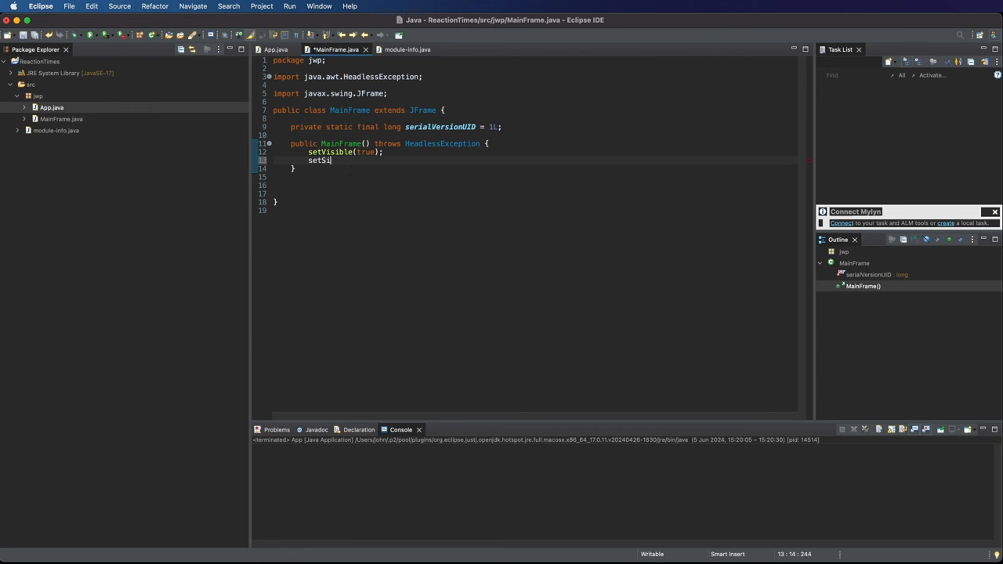
type("ze")
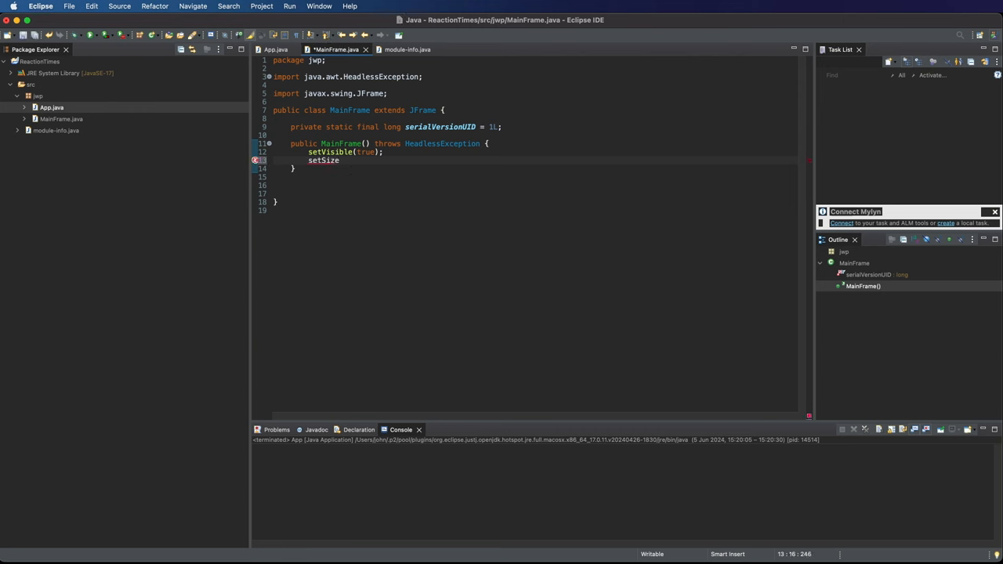
type("()")
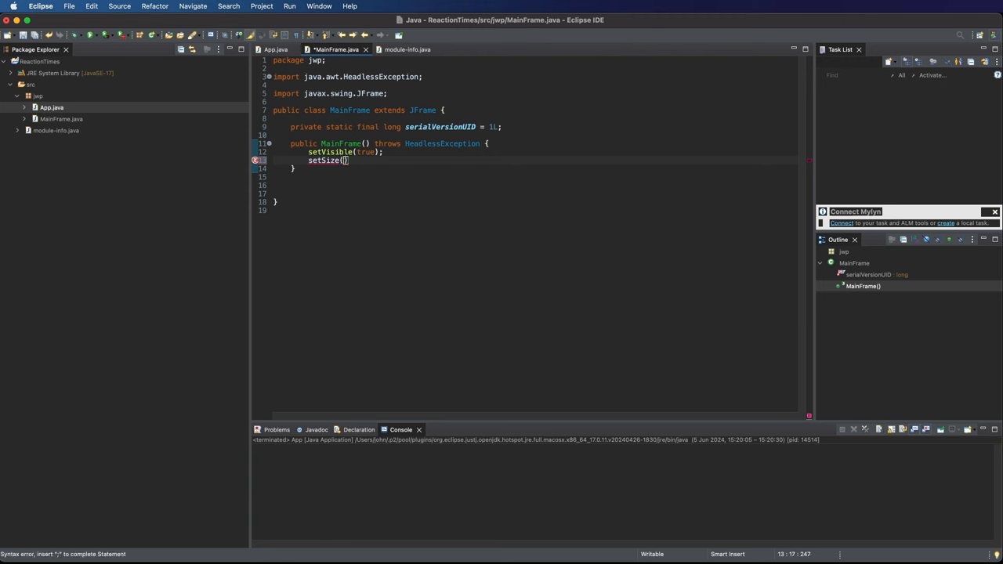
type("4")
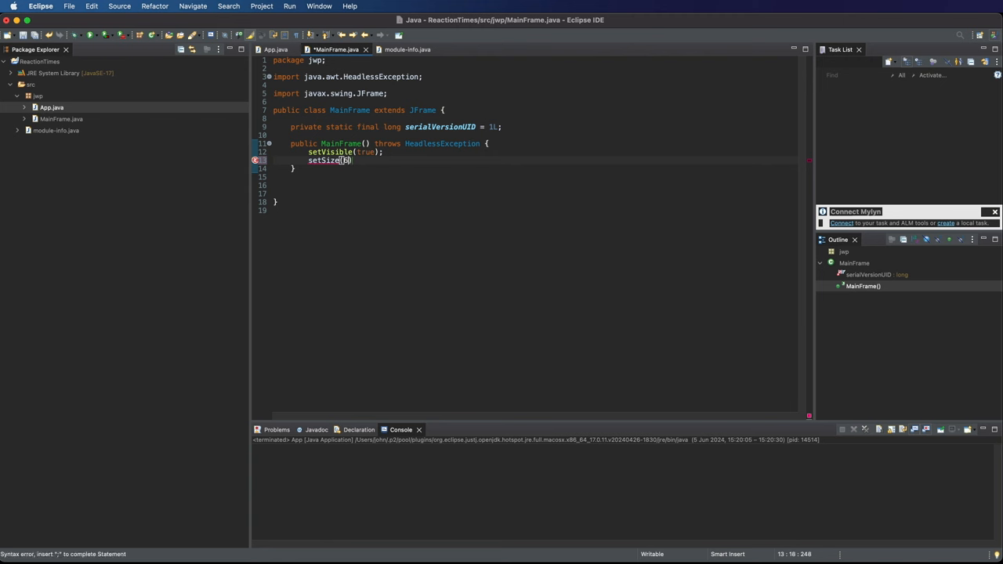
type("600")
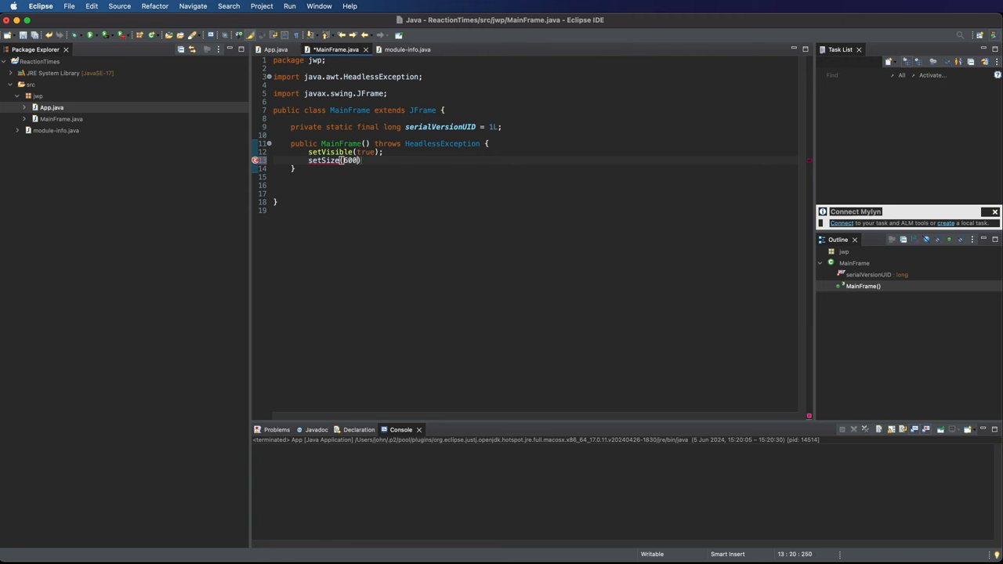
type(", 600")
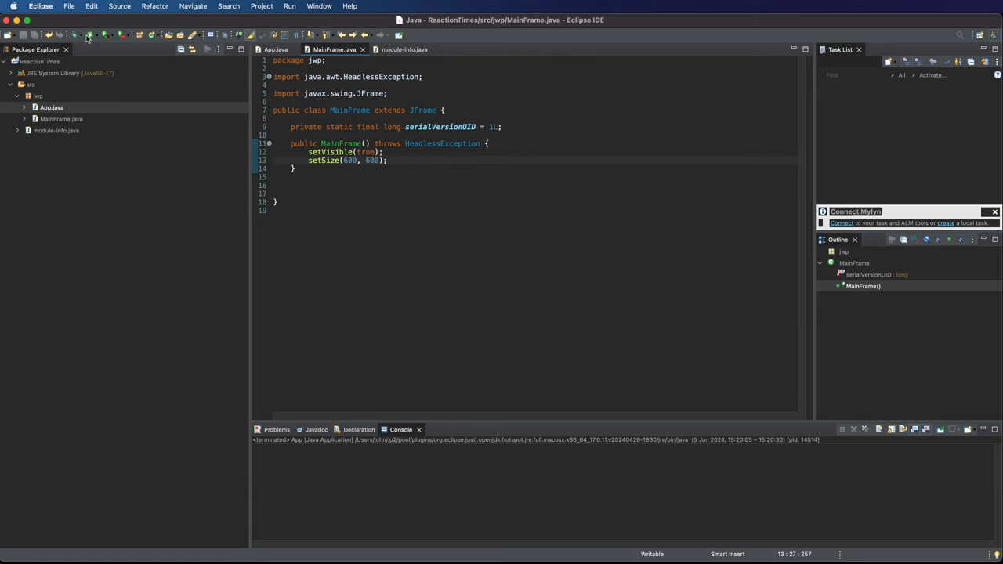
left_click(89, 34)
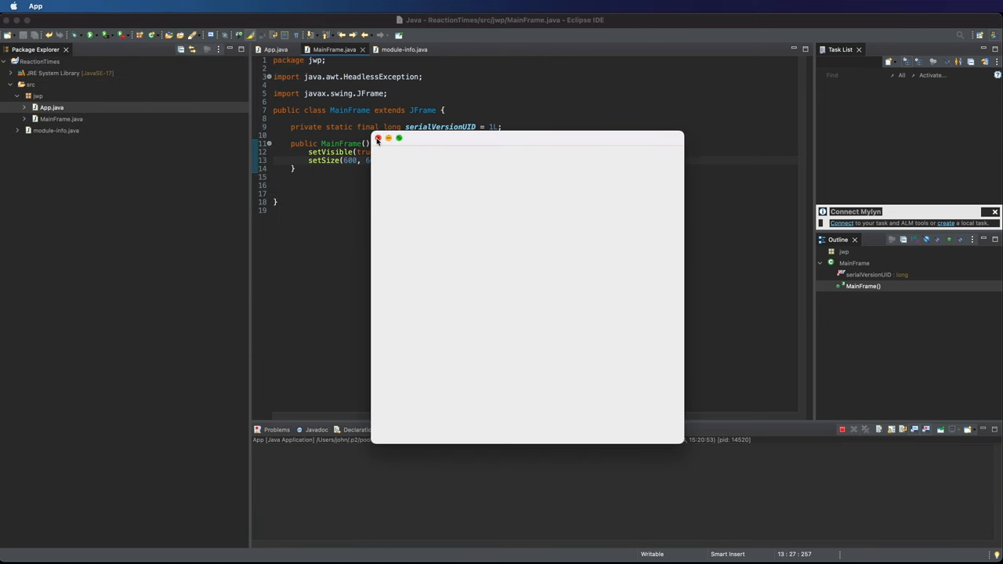
left_click(378, 138)
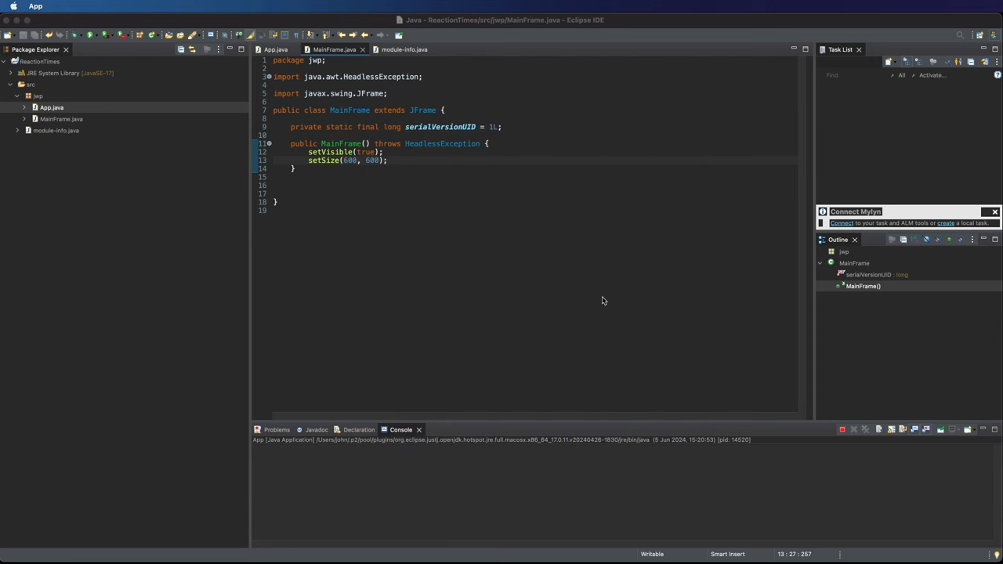
mouse_move(712, 367)
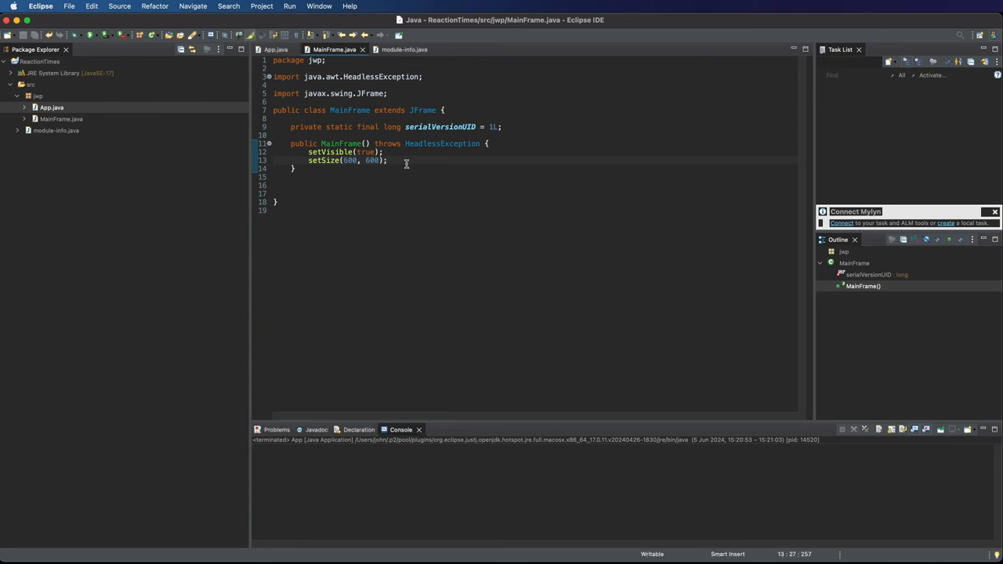
Add setDefaultCloseOperation(EXIT_ON_CLOSE) via content assist, then run App and close its window.
key("Return")
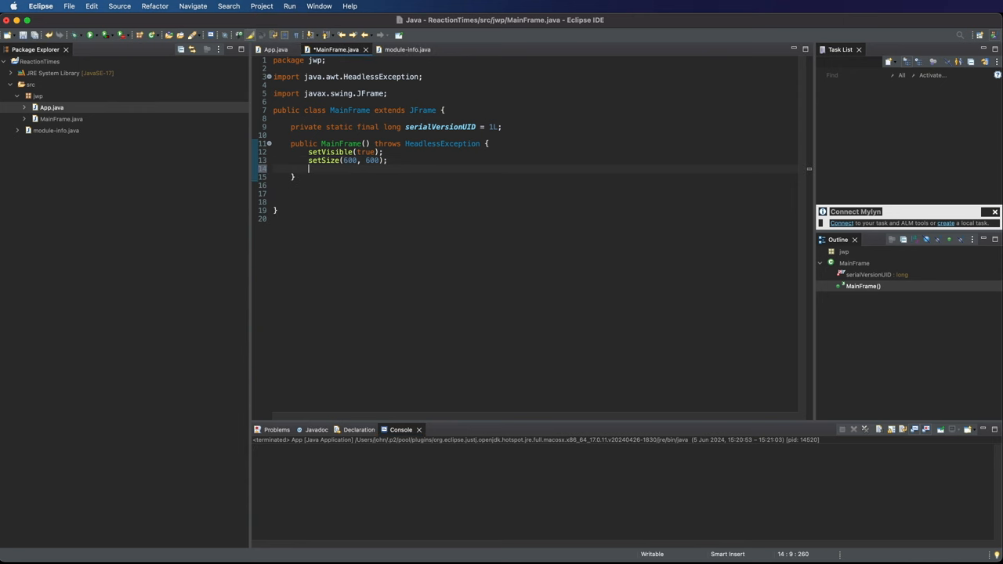
type("setDE")
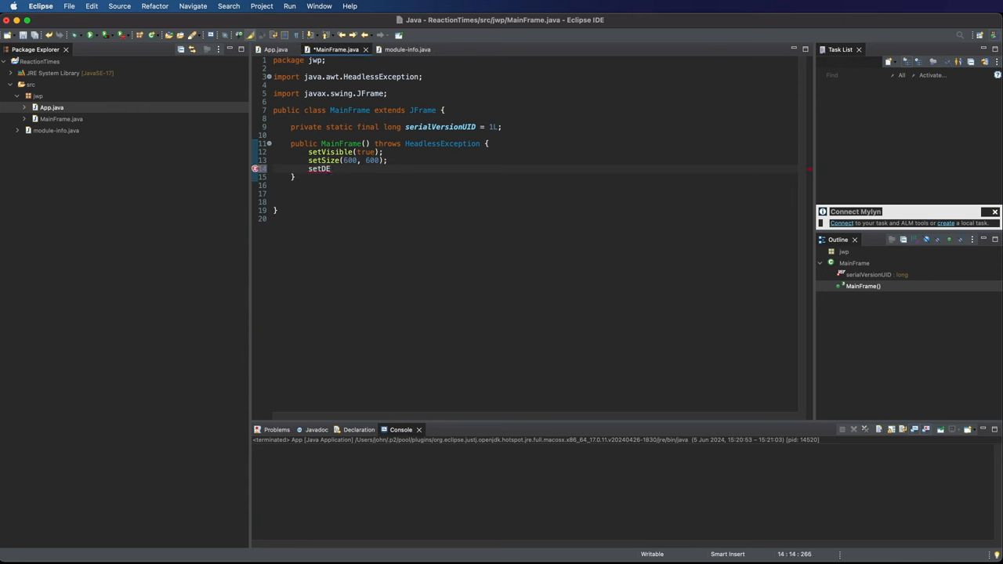
key("Backspace")
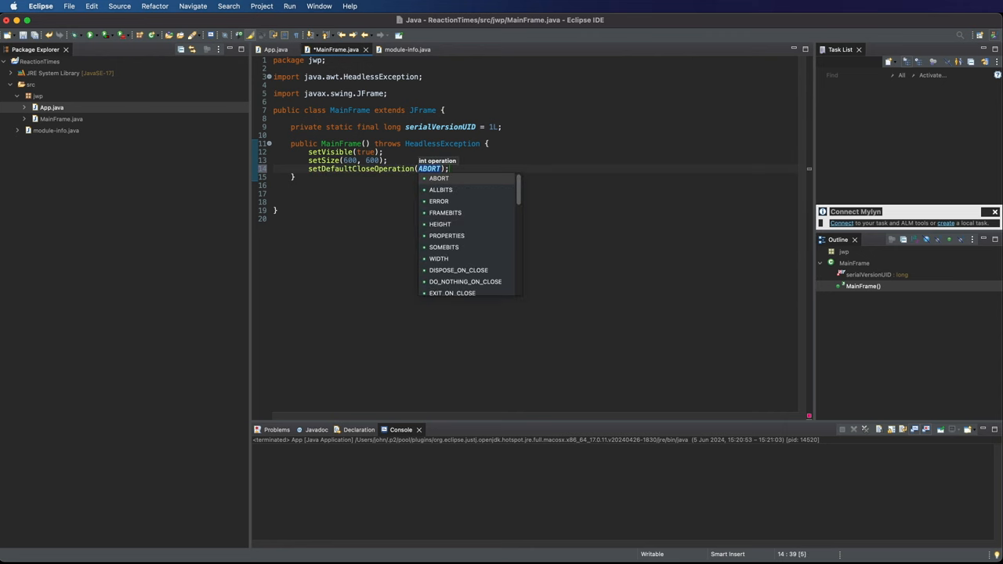
type("E")
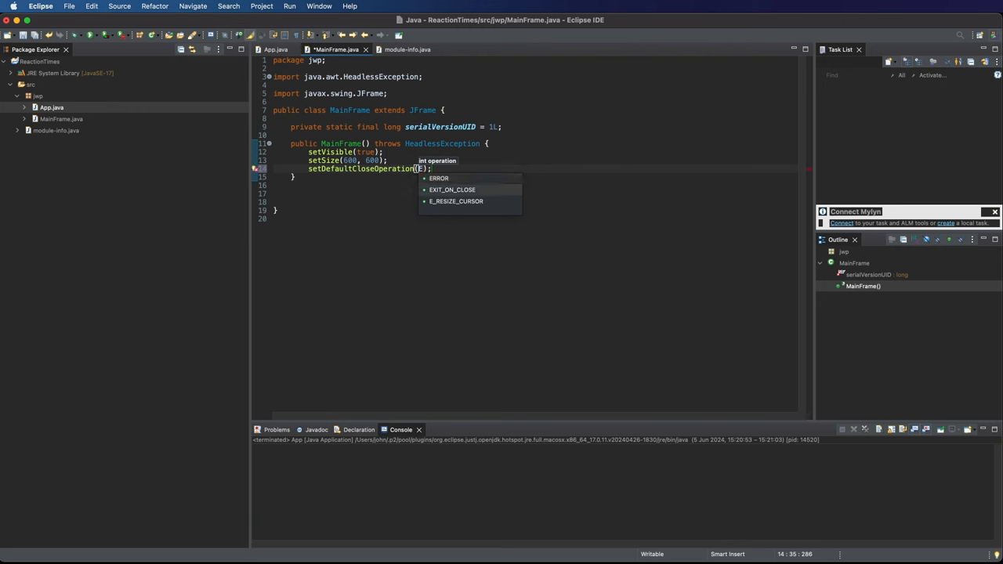
left_click(452, 189)
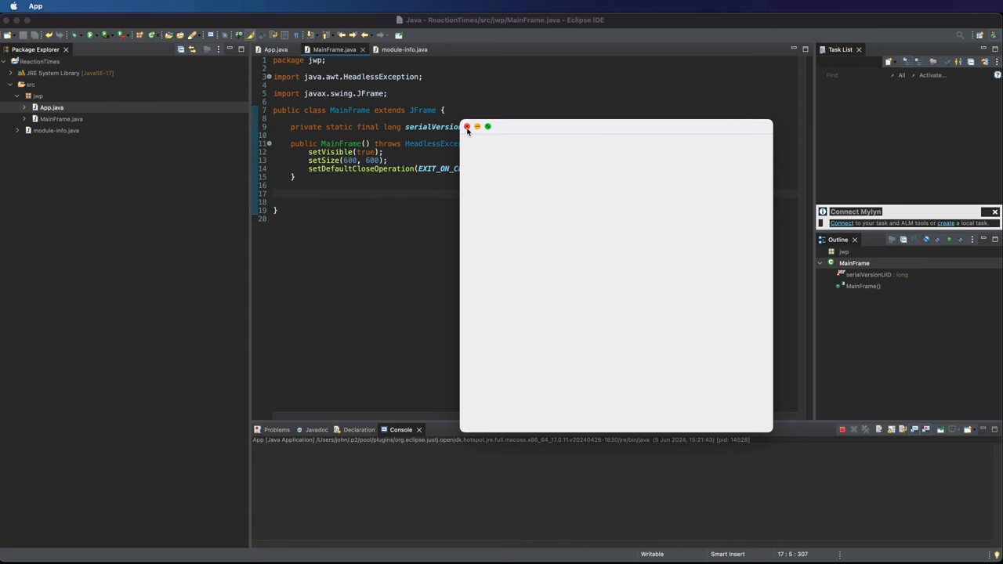
left_click(468, 127)
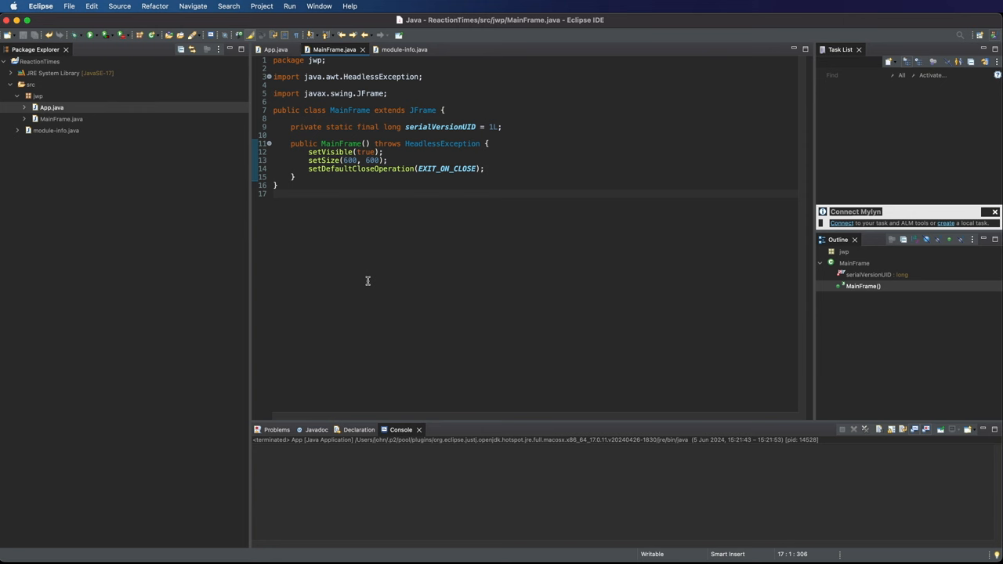
Open the Java Swing (GUI) Programming course from Cave of Programming's product list.
left_click(274, 194)
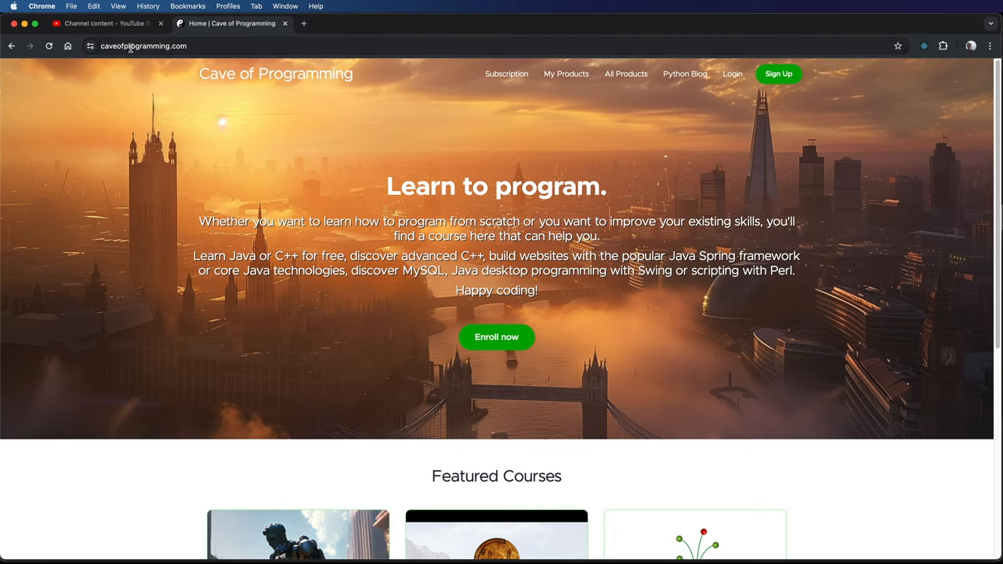
scroll("down", 3)
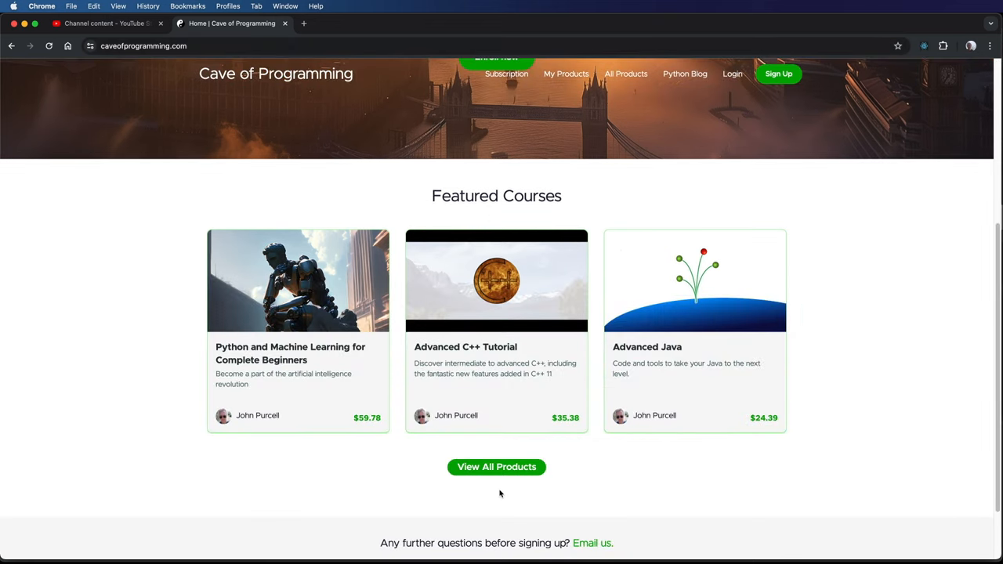
left_click(496, 466)
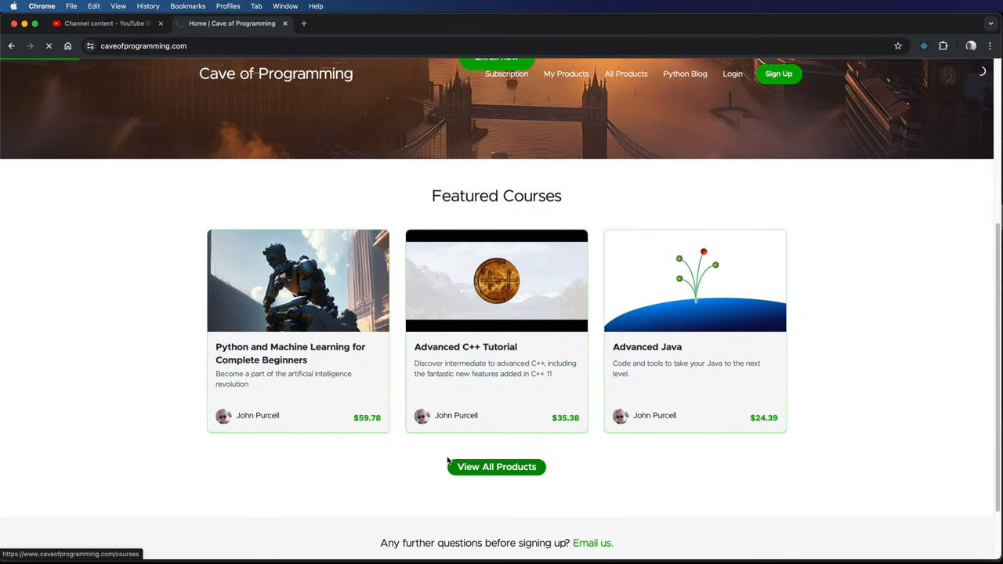
left_click(495, 466)
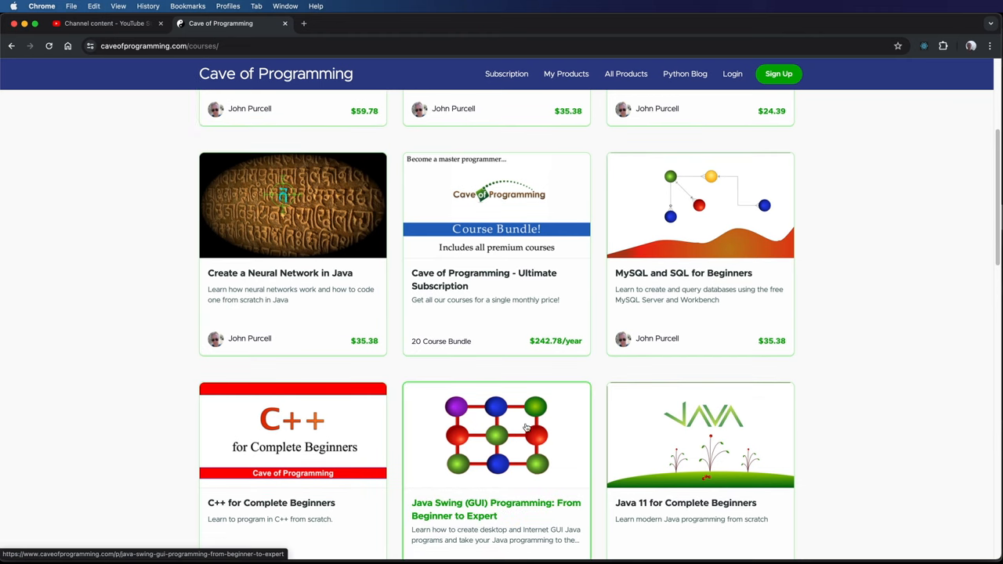
Scroll down the course page to review the Course Curriculum lessons.
scroll("down", 3)
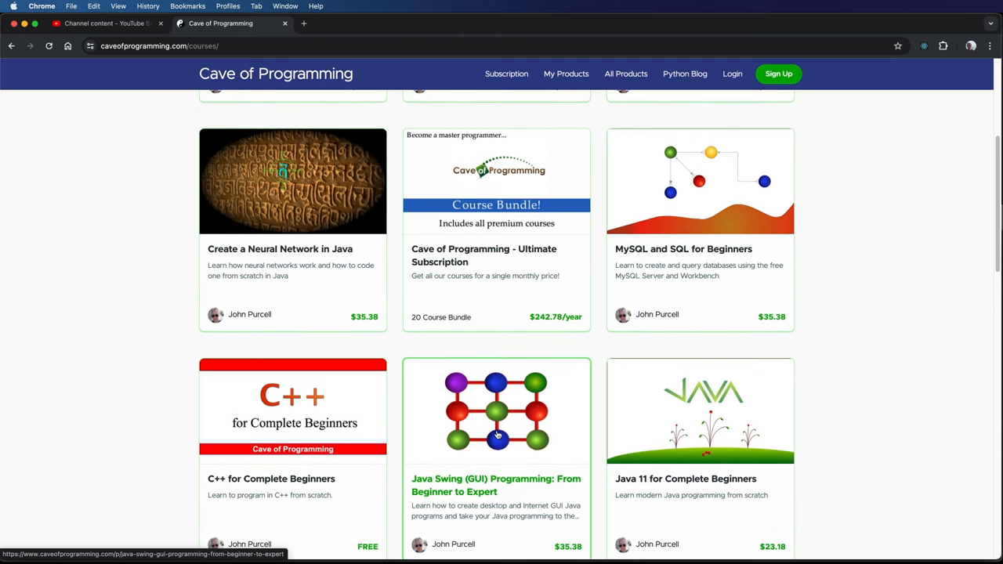
scroll("down", 3)
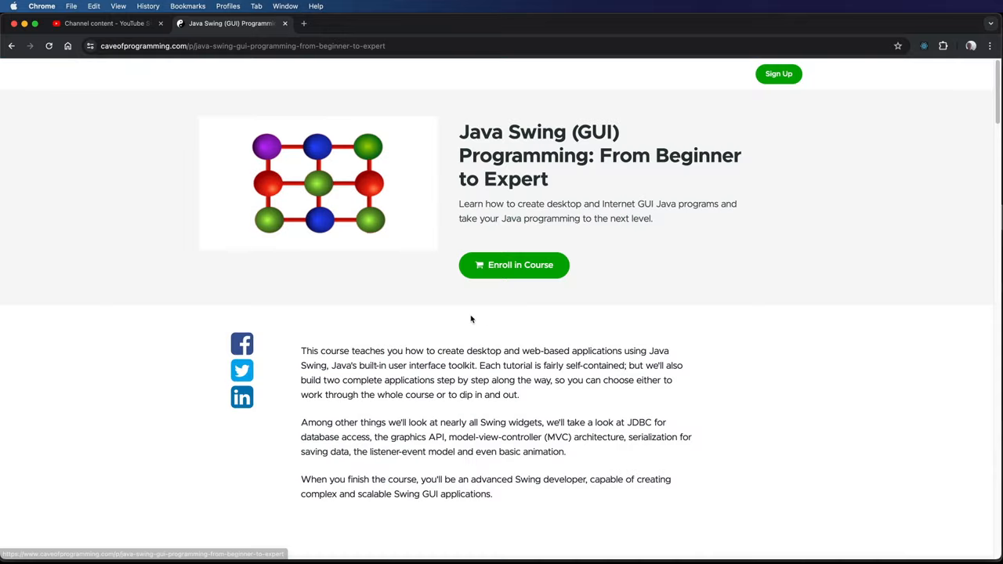
scroll("down", 3)
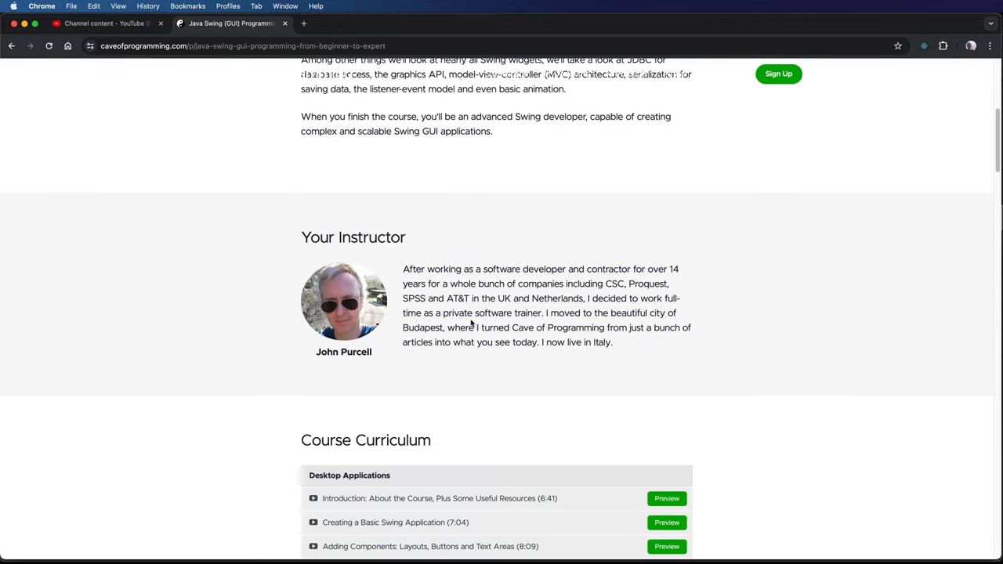
scroll("down", 3)
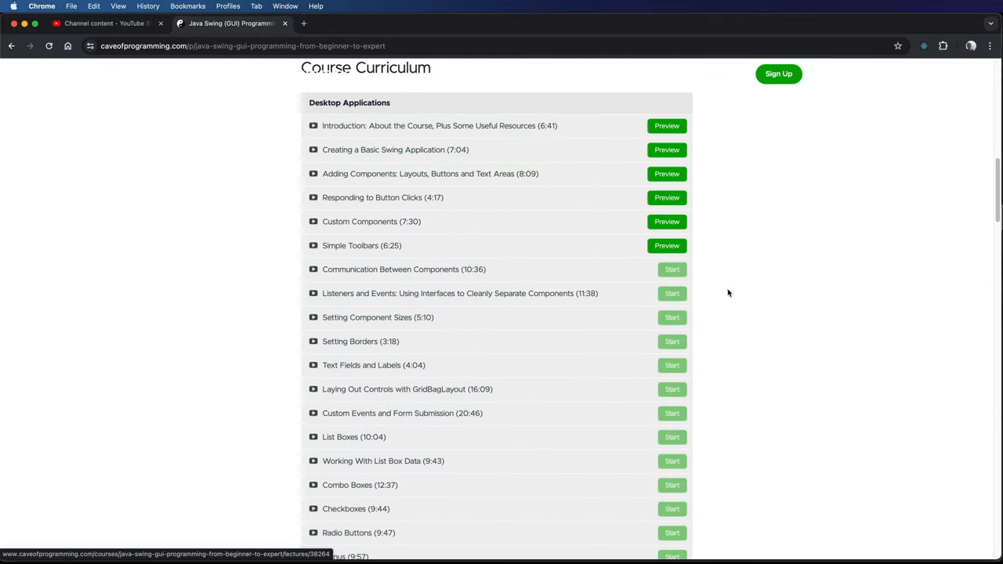
scroll("up", 3)
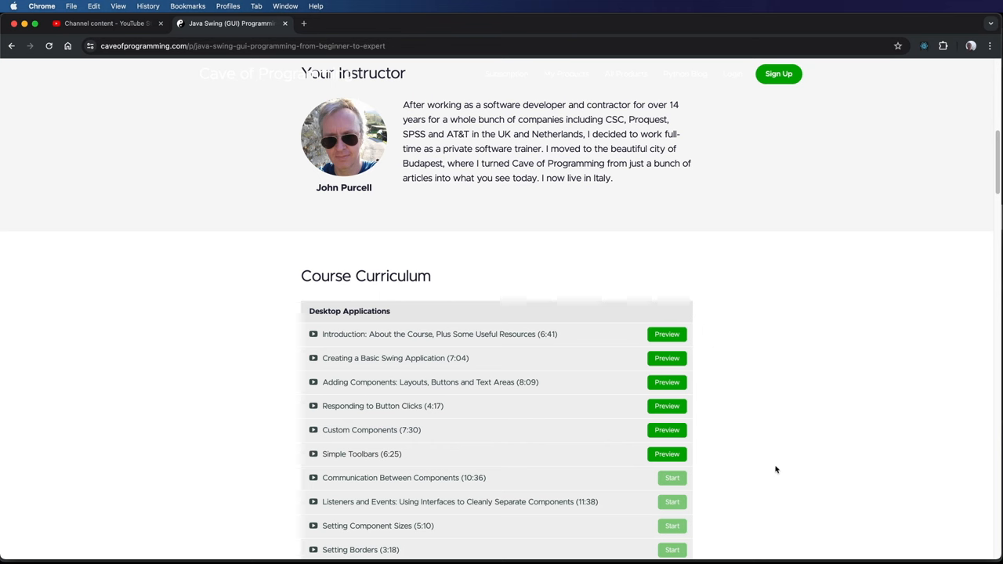
mouse_move(776, 469)
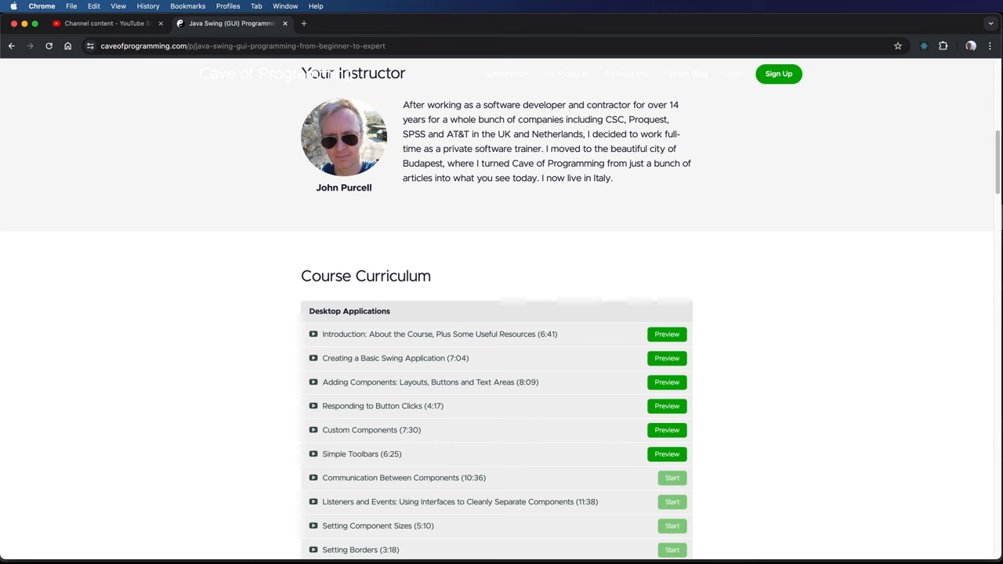